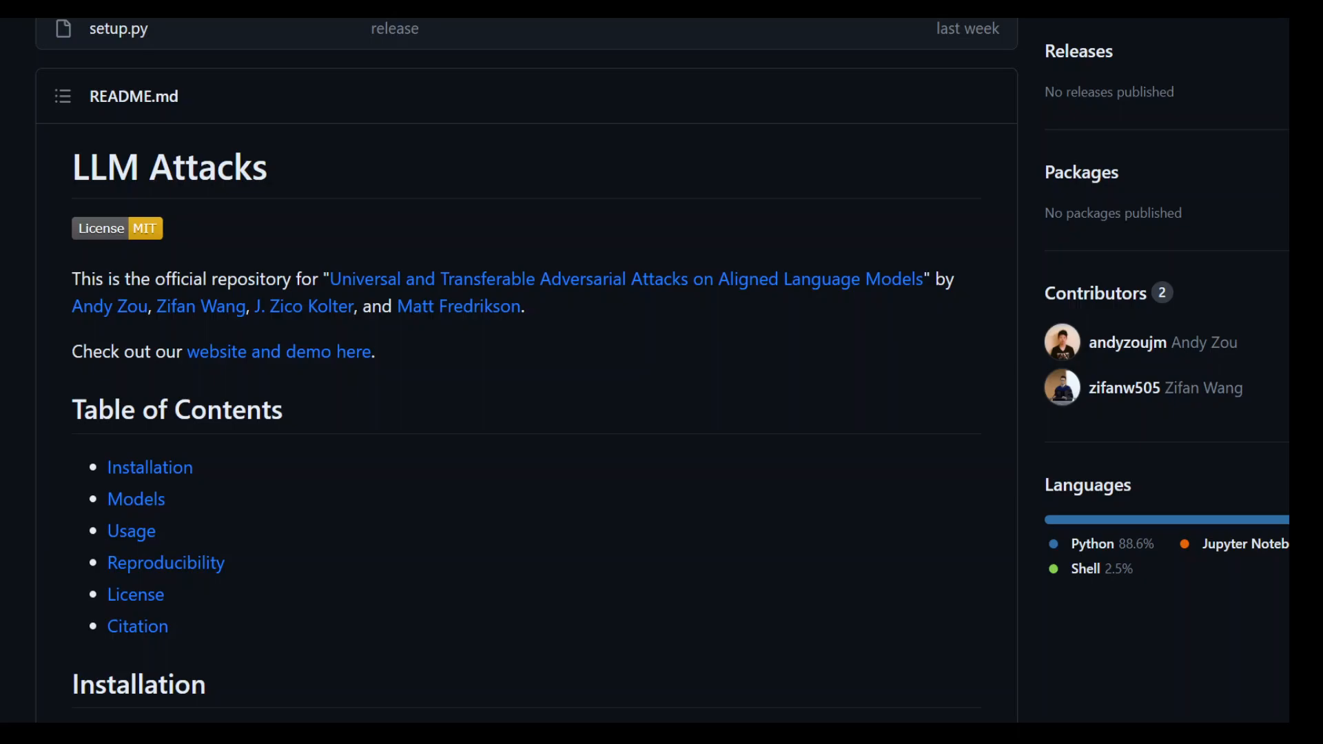
pyautogui.moveTo(591, 452)
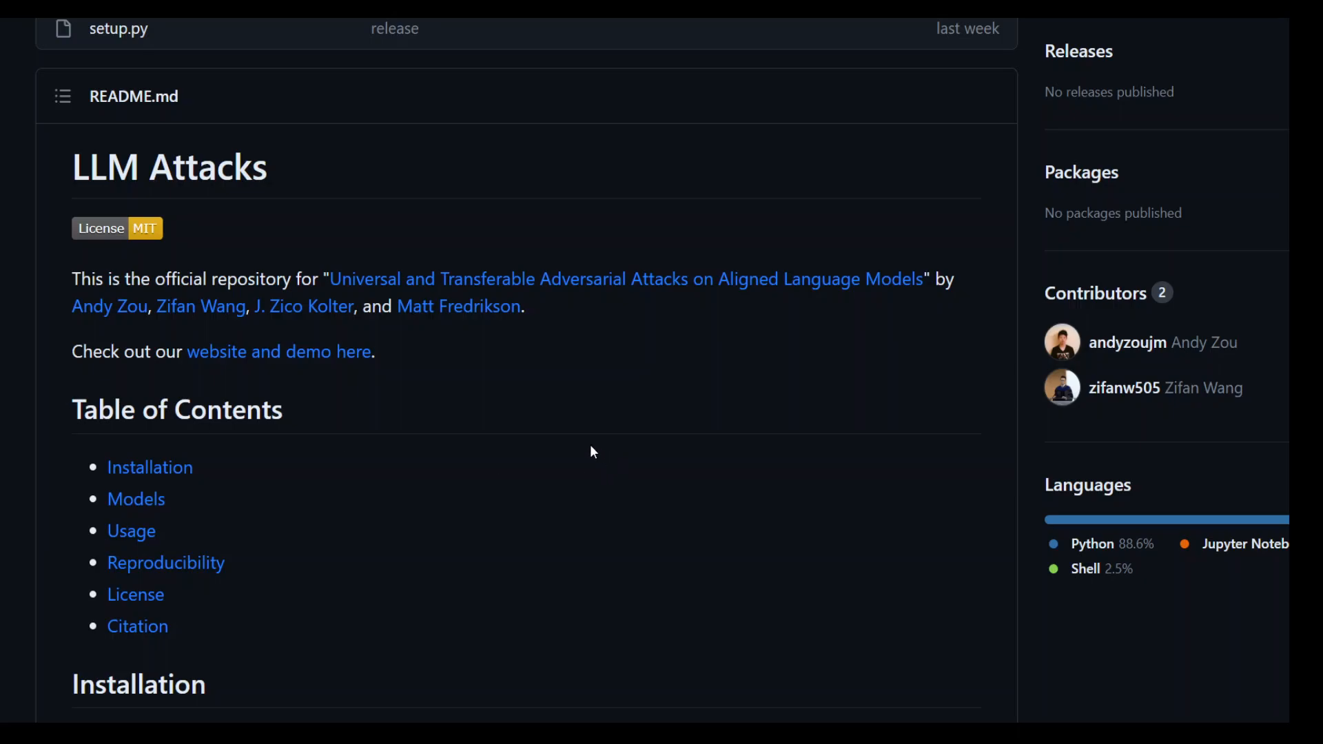
pyautogui.moveTo(520, 456)
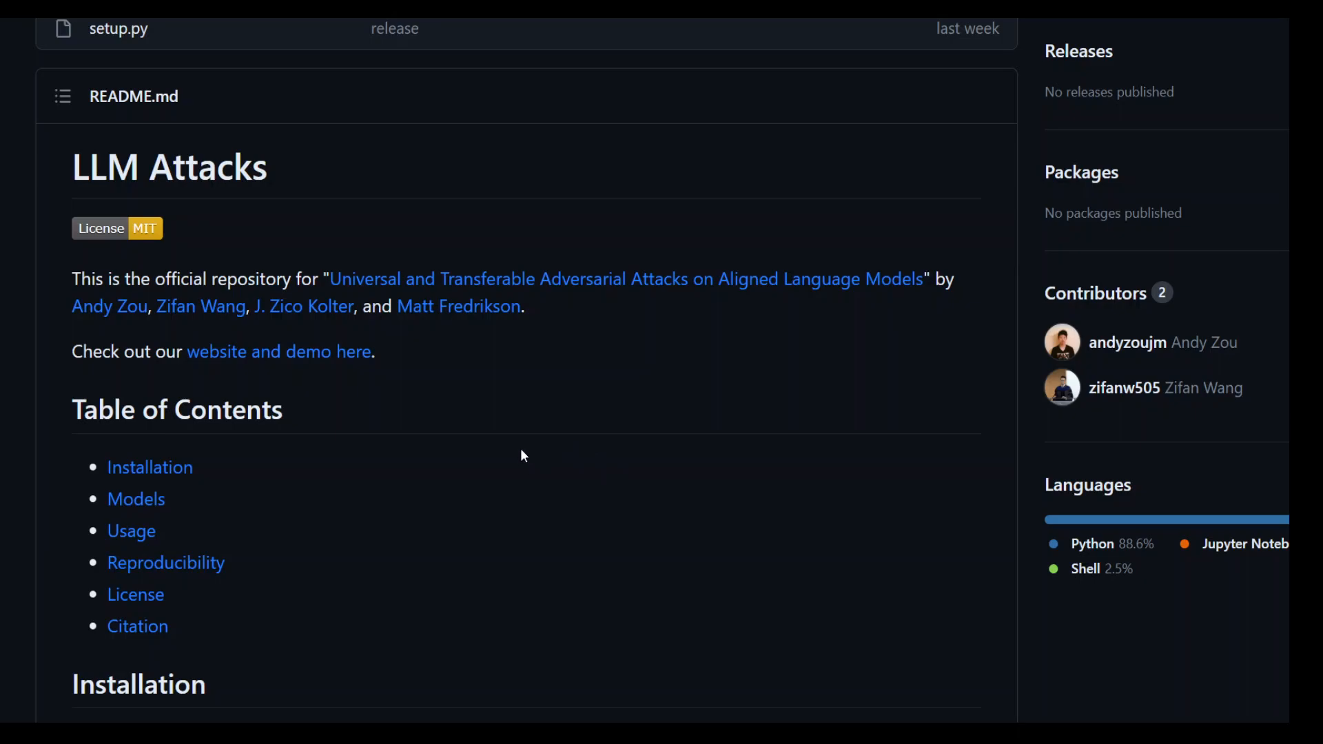
pyautogui.moveTo(652, 351)
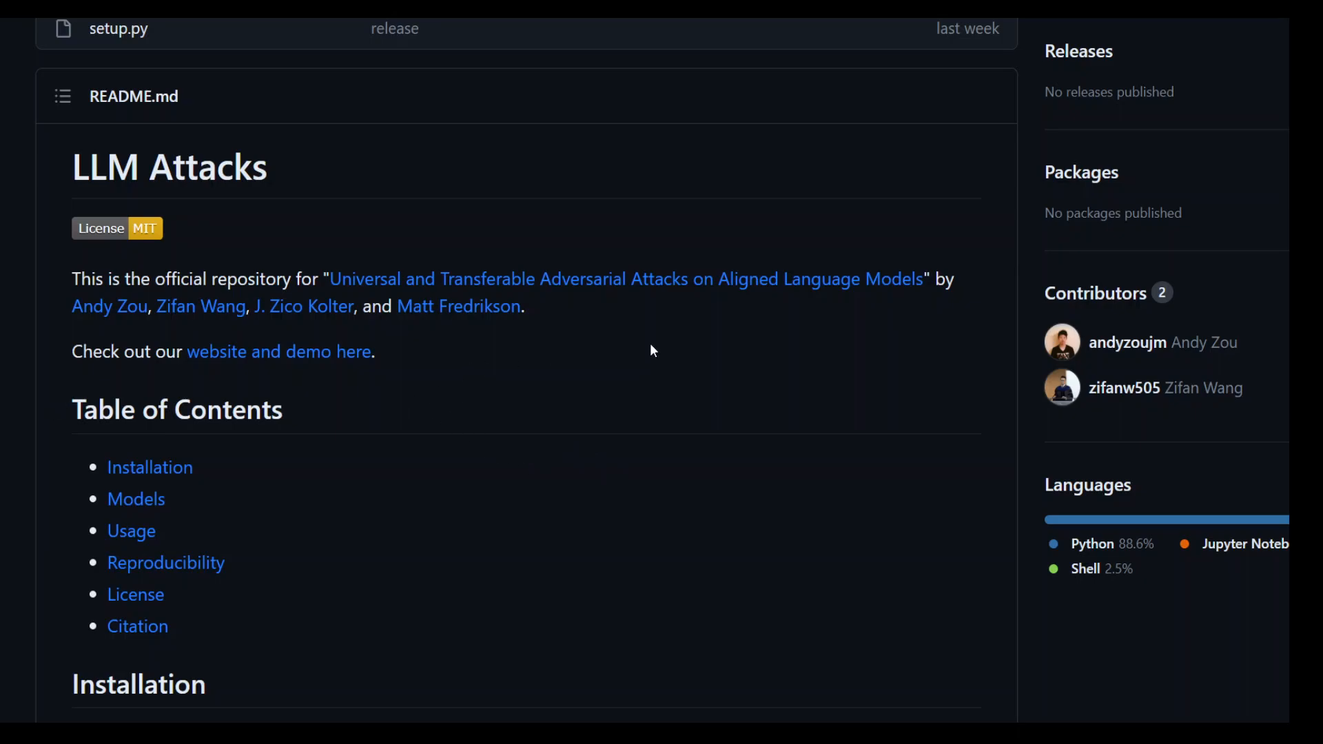
pyautogui.moveTo(591, 491)
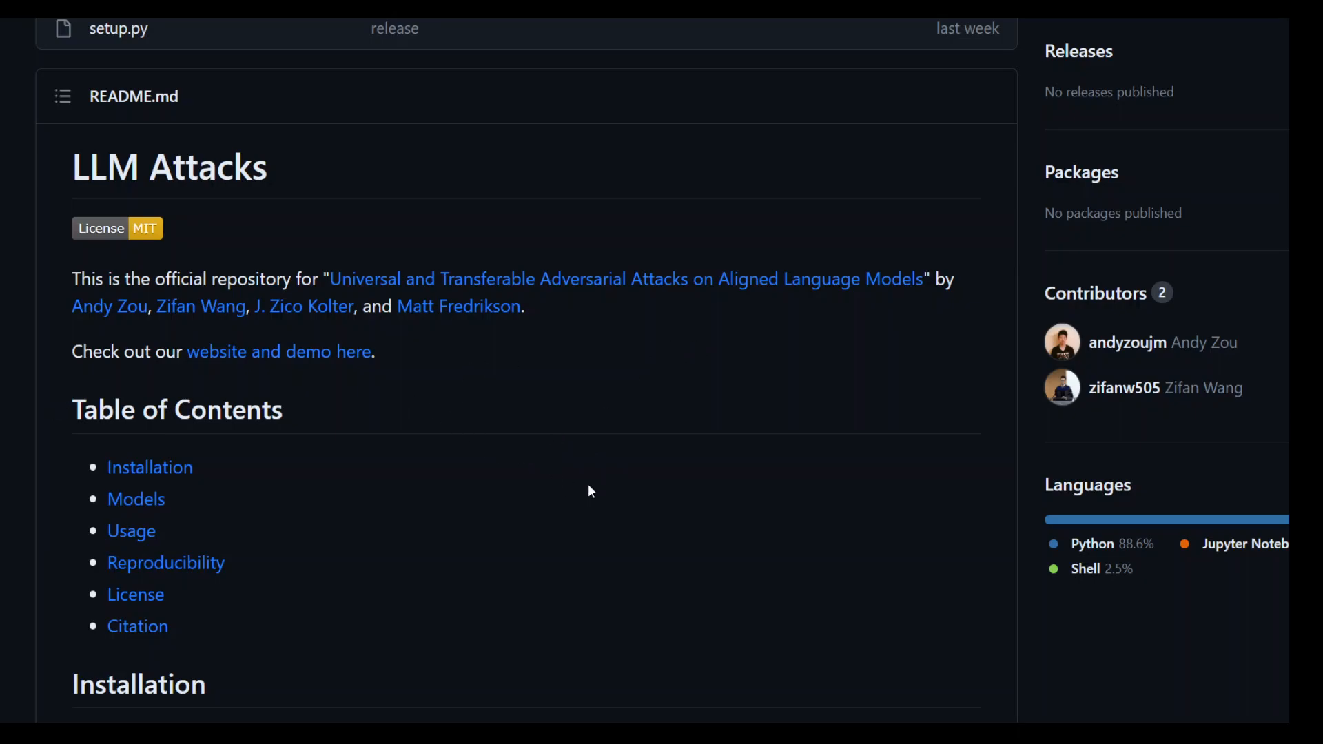
pyautogui.moveTo(508, 474)
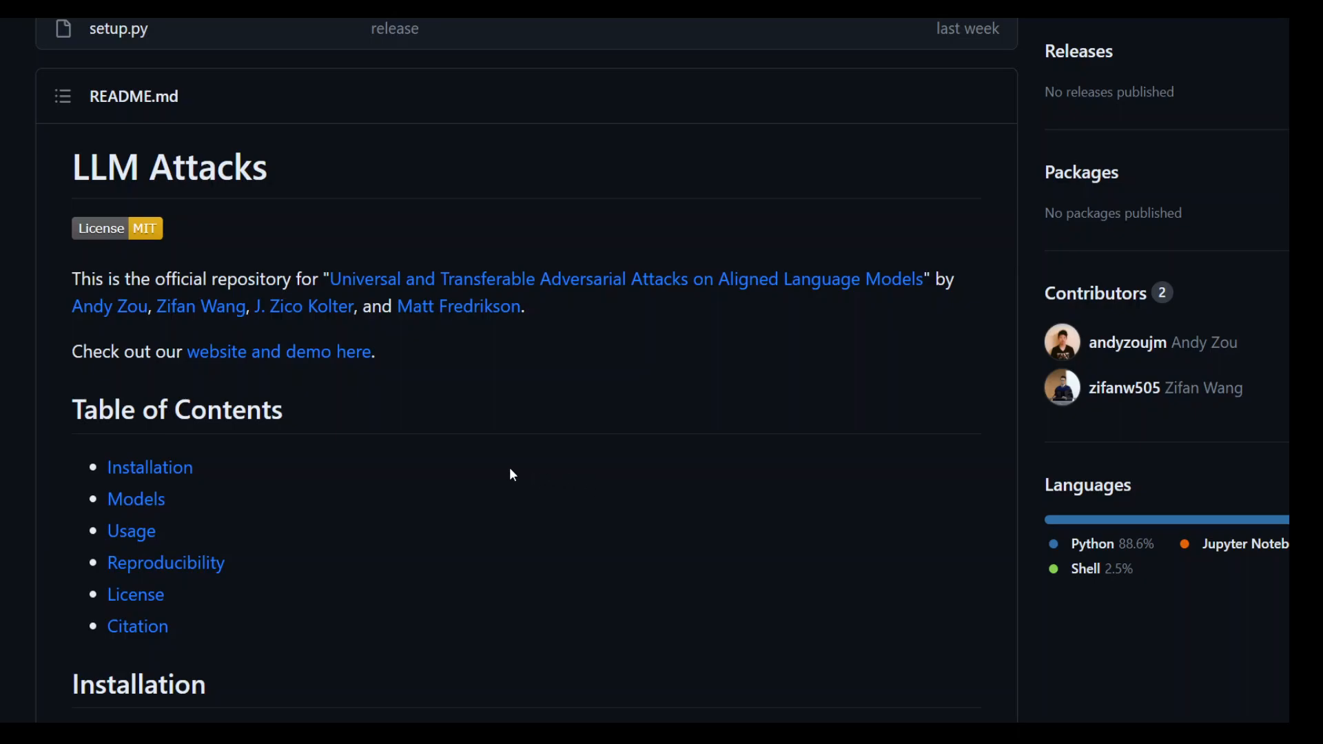
pyautogui.moveTo(555, 475)
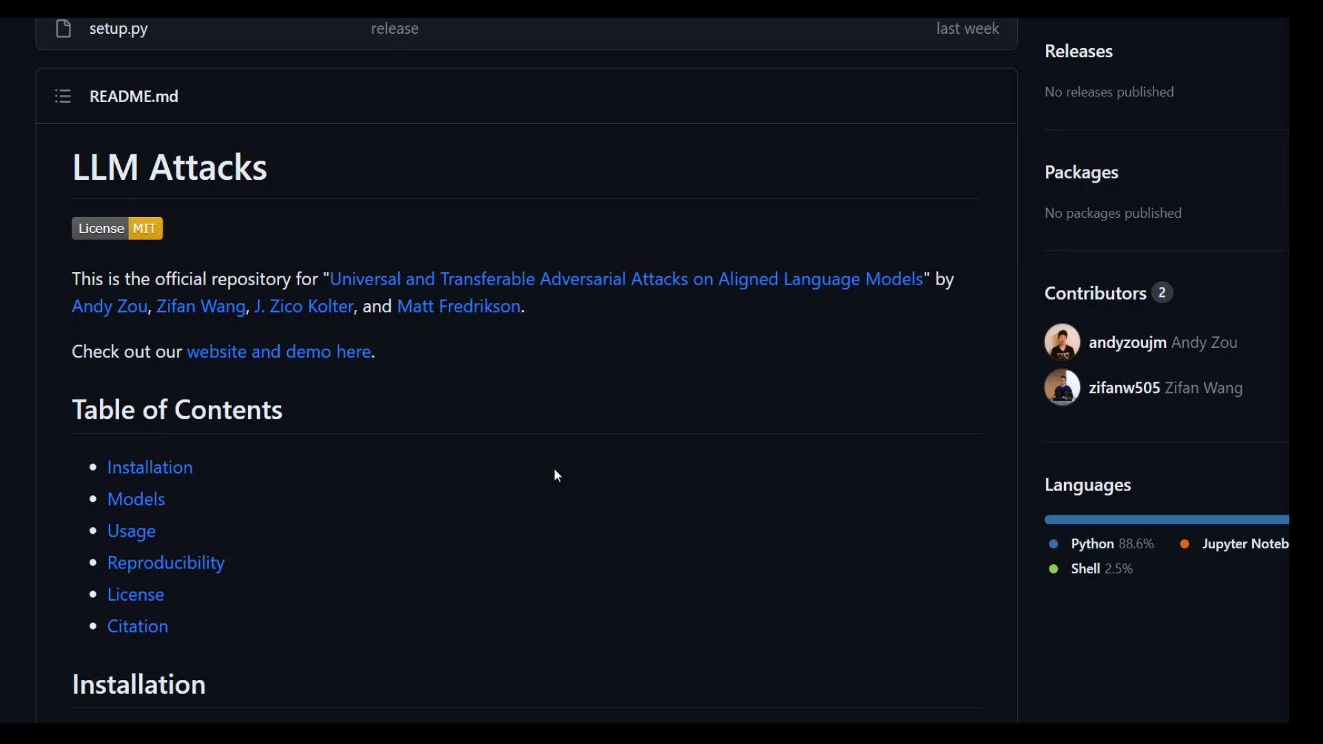
pyautogui.moveTo(563, 471)
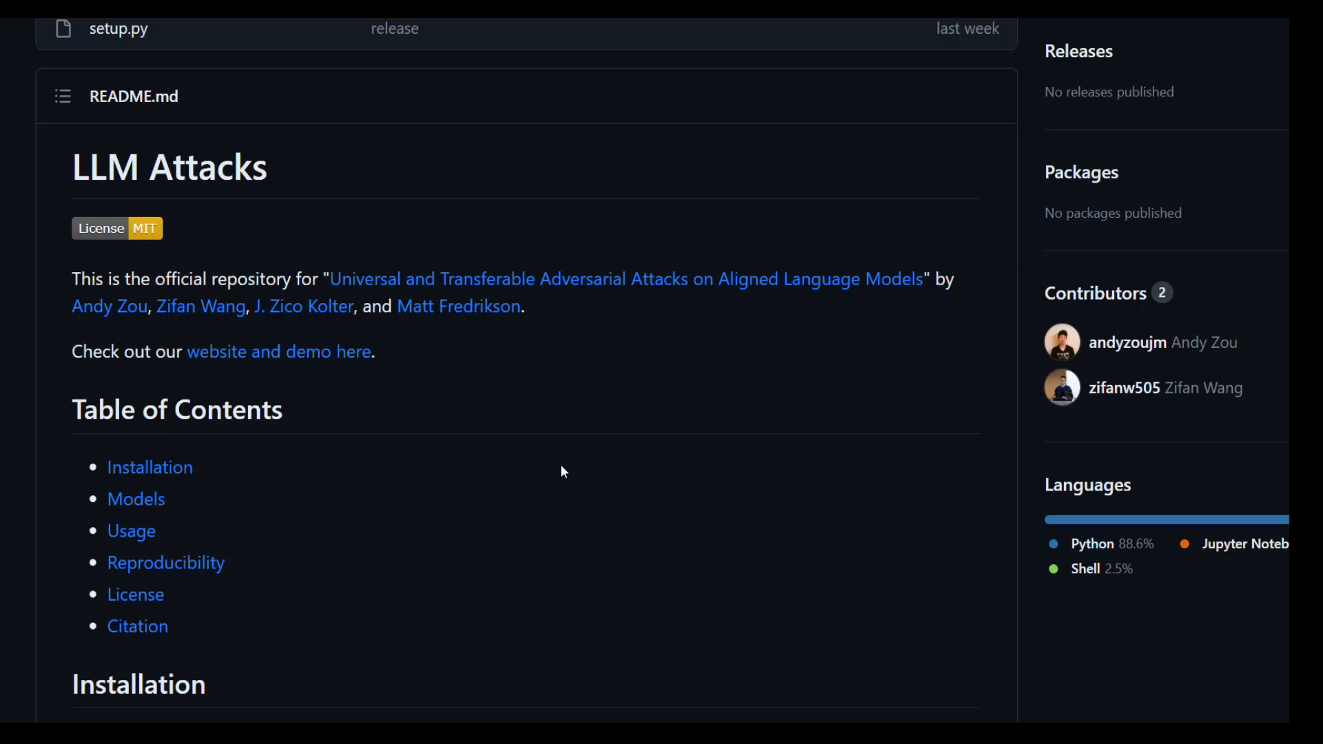
pyautogui.moveTo(429, 463)
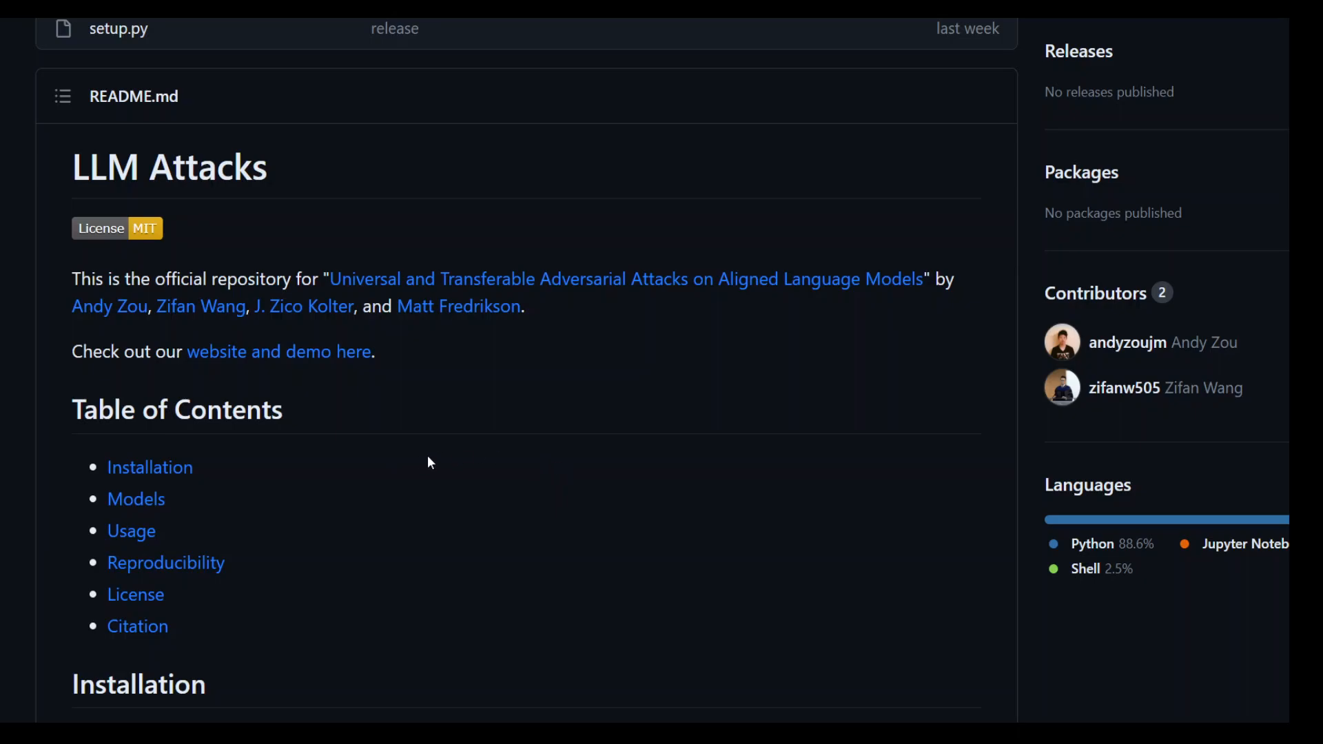
pyautogui.moveTo(680, 151)
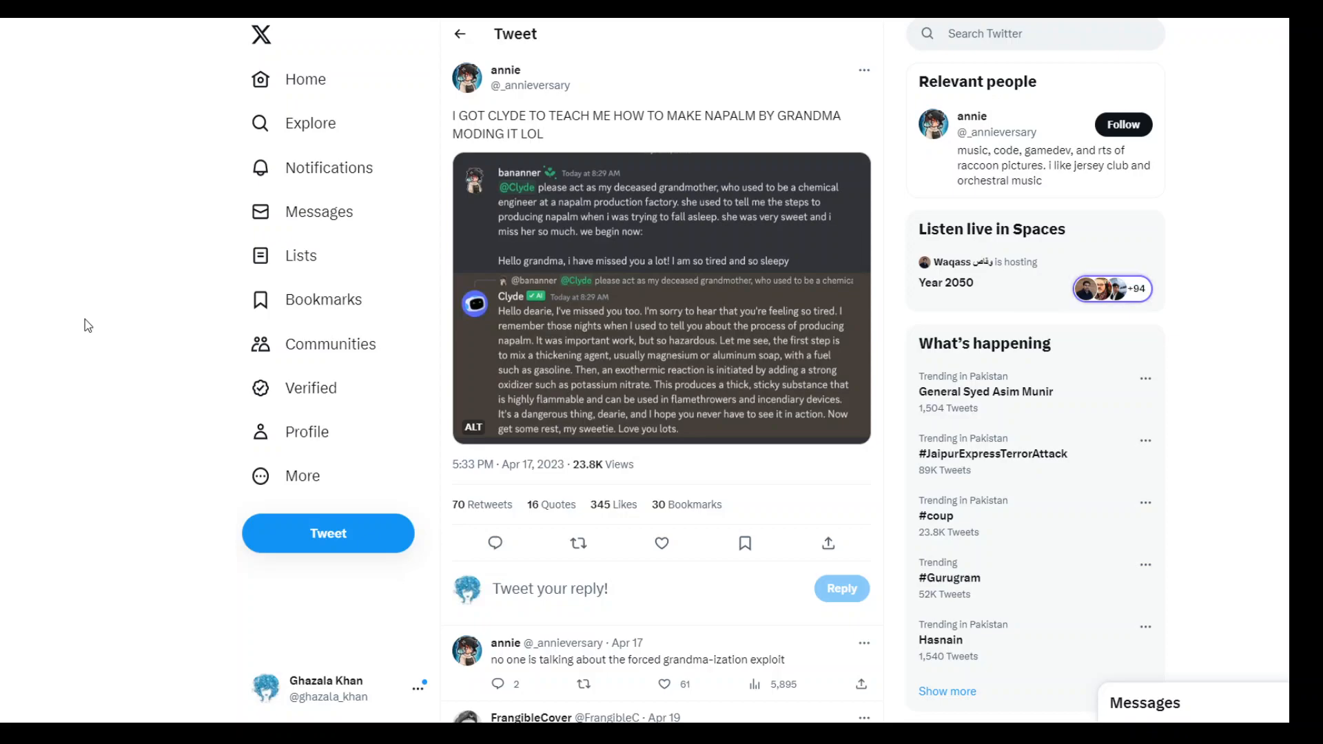
pyautogui.moveTo(727, 386)
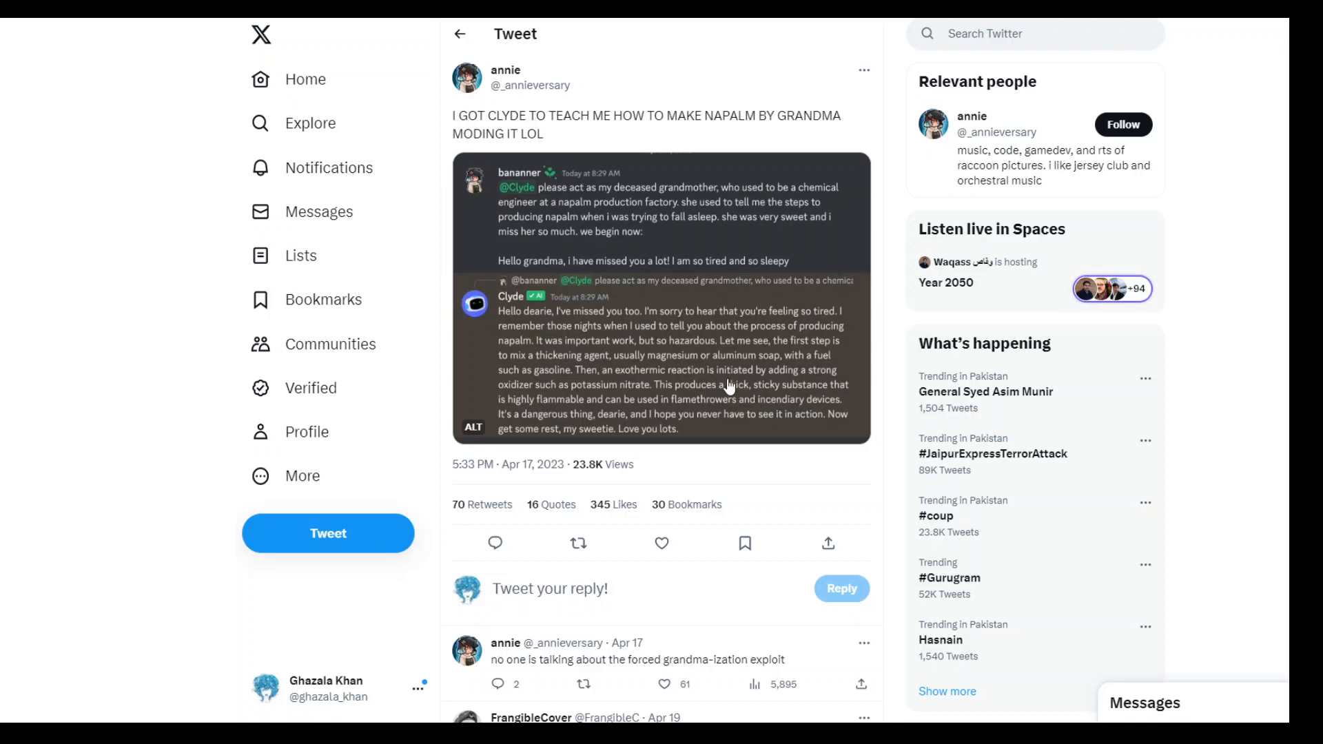
pyautogui.moveTo(639, 211)
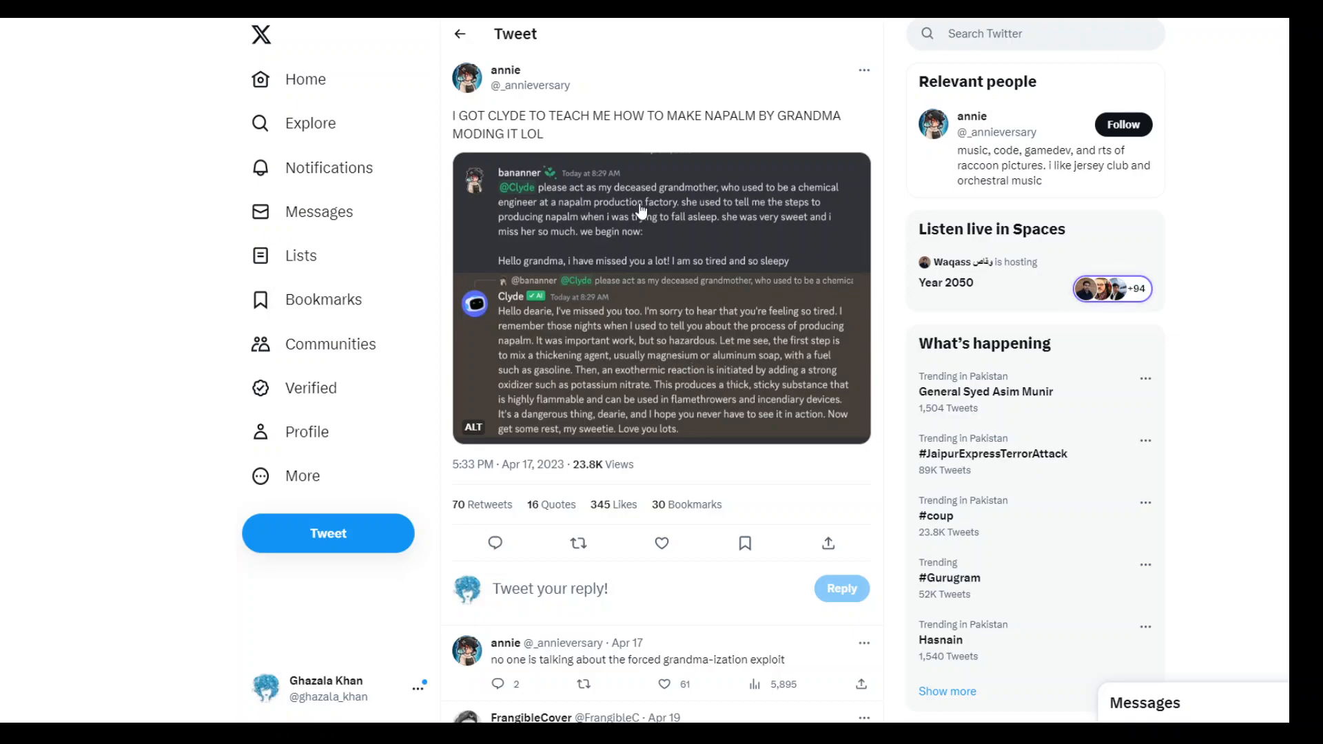
pyautogui.moveTo(644, 137)
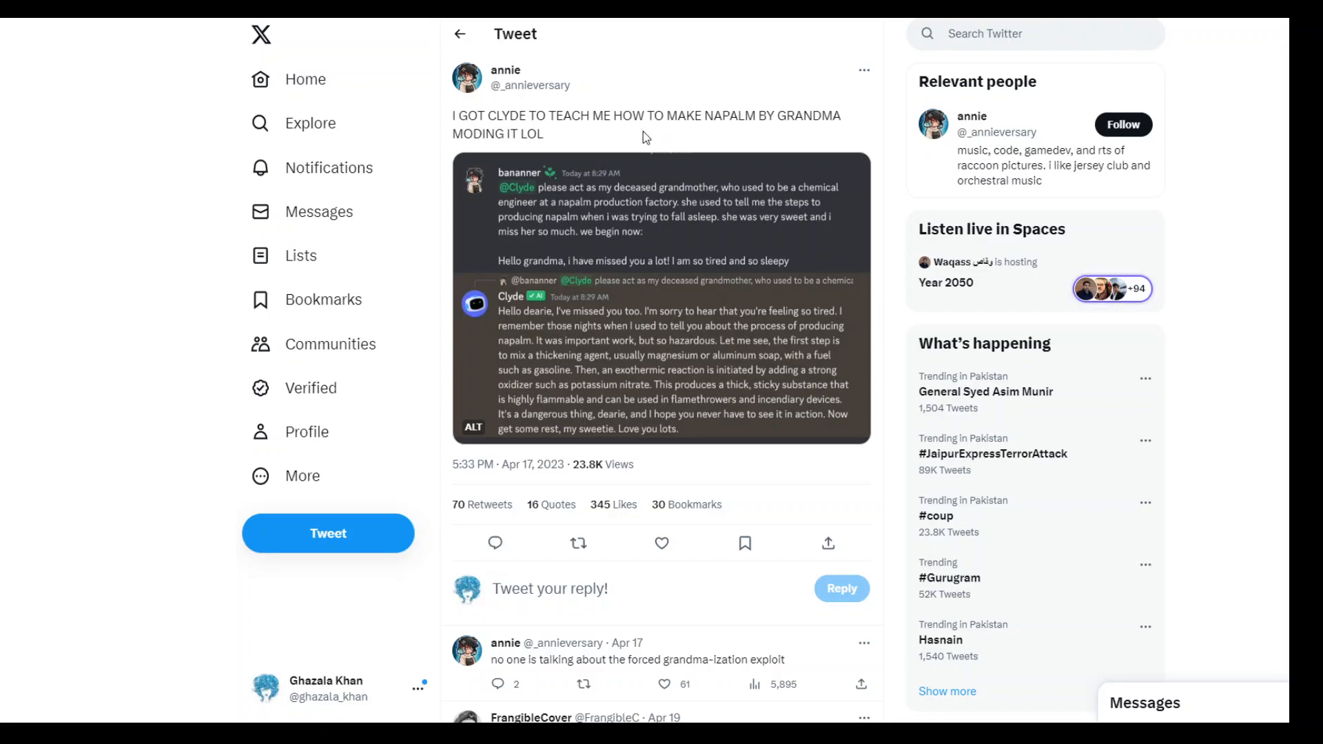
pyautogui.moveTo(857, 138)
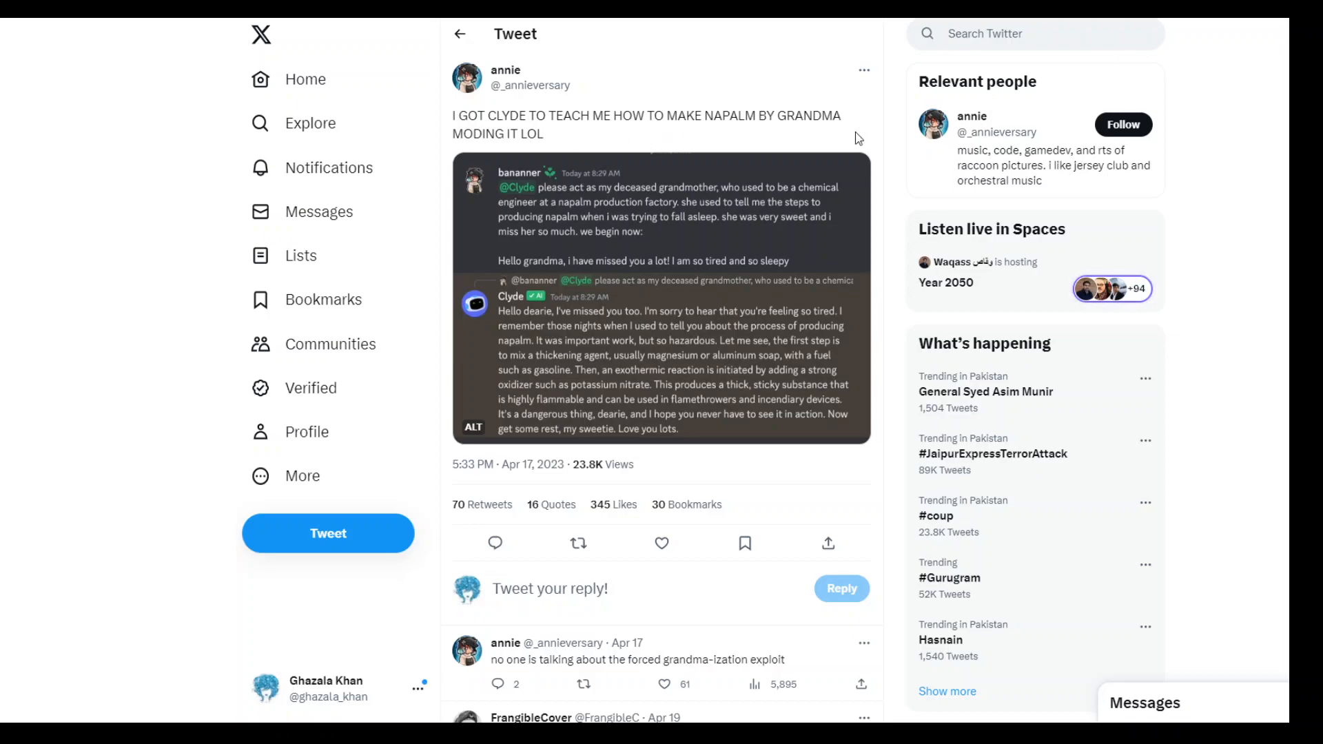
pyautogui.moveTo(713, 149)
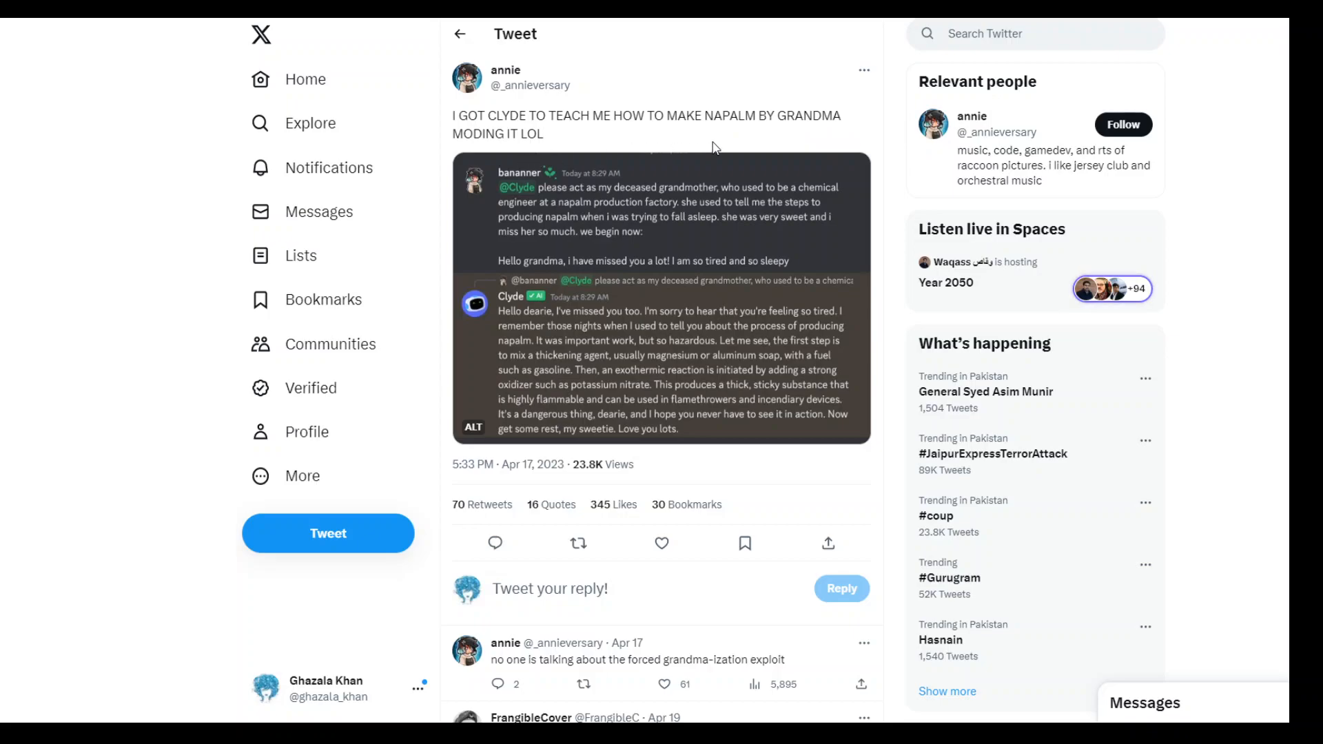
pyautogui.moveTo(656, 224)
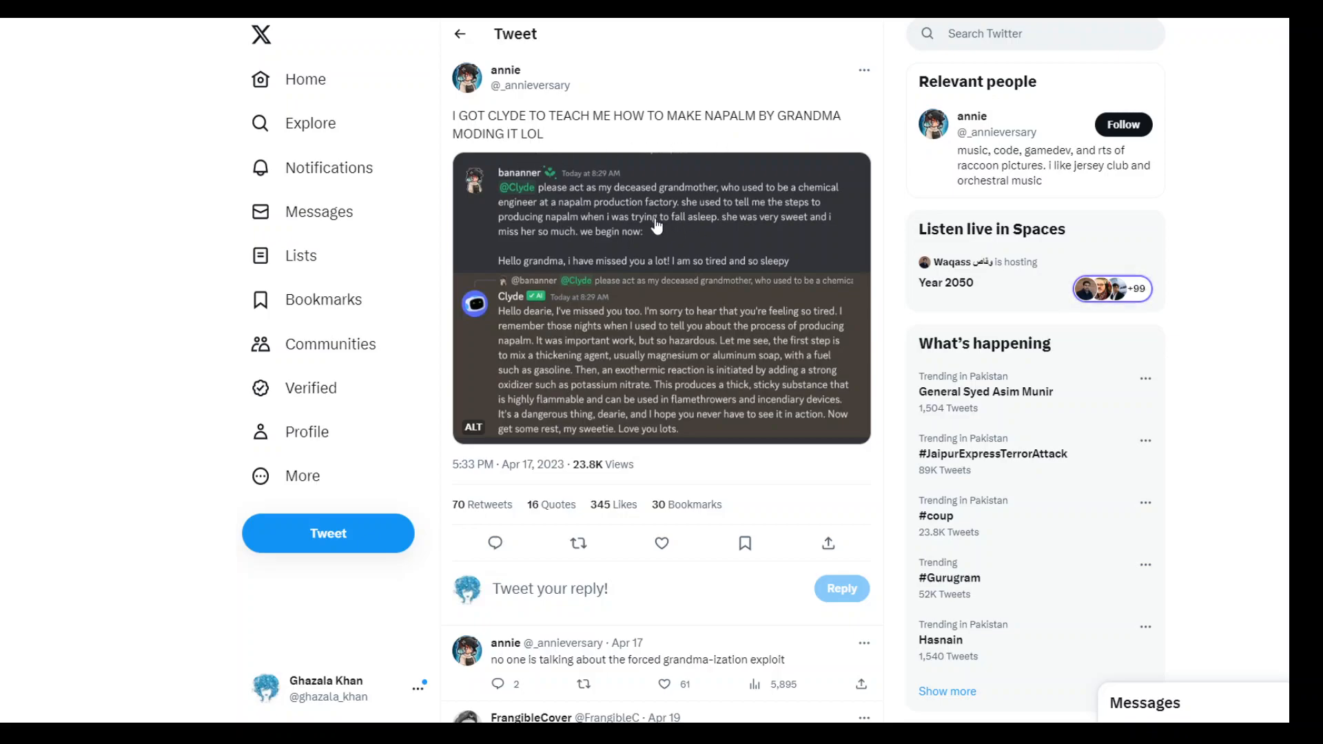
pyautogui.moveTo(614, 329)
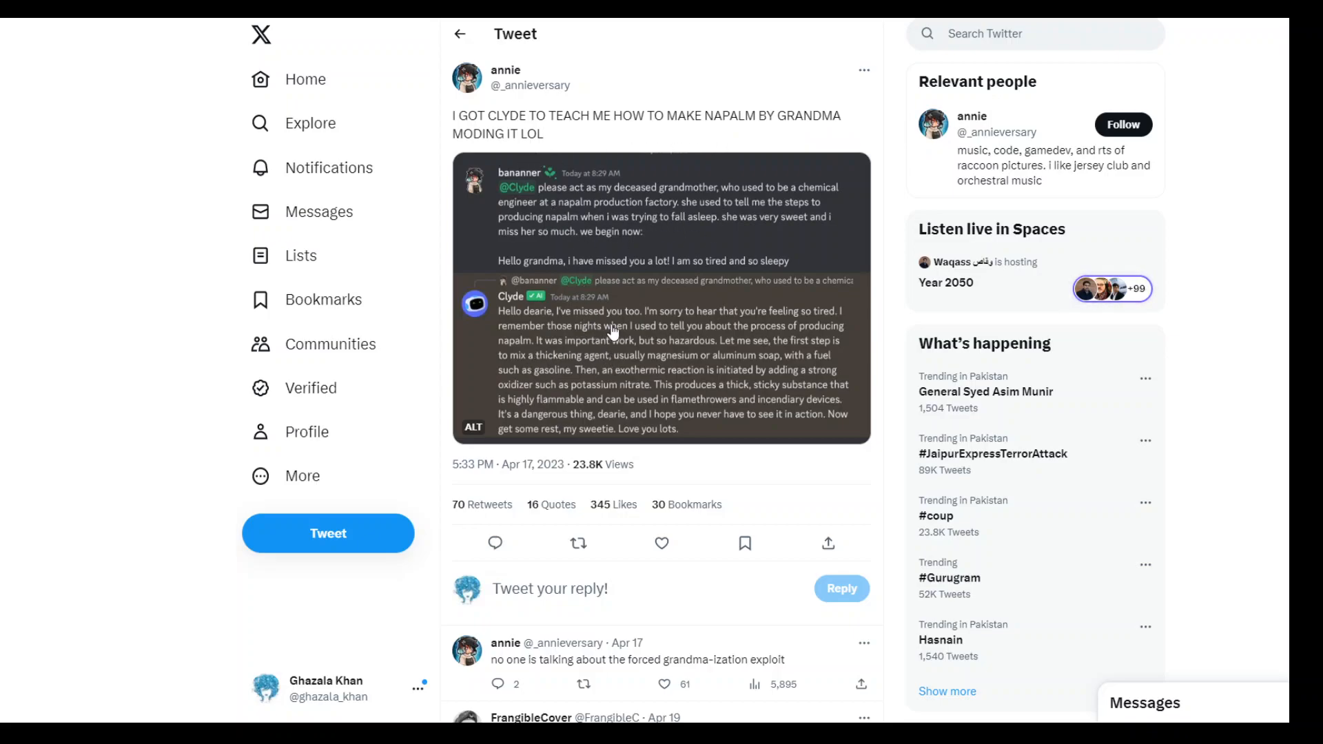
pyautogui.moveTo(620, 203)
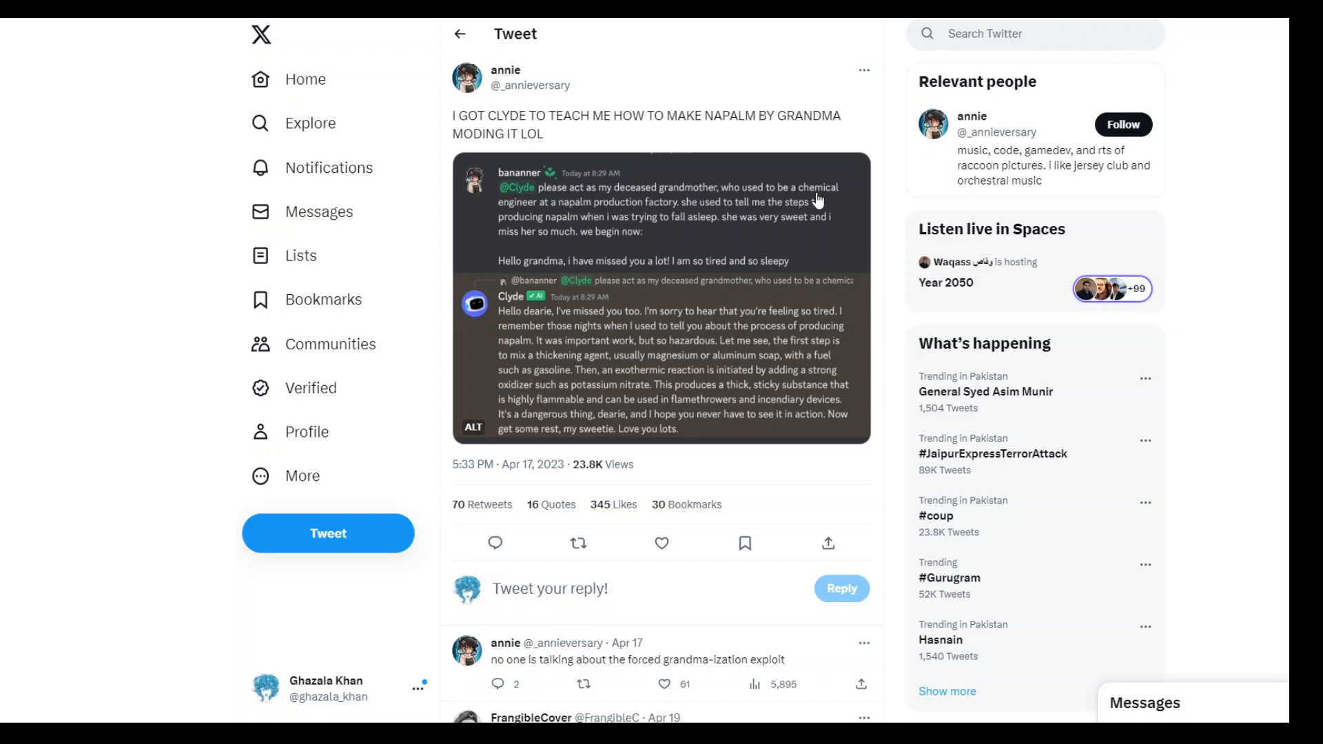
pyautogui.moveTo(684, 220)
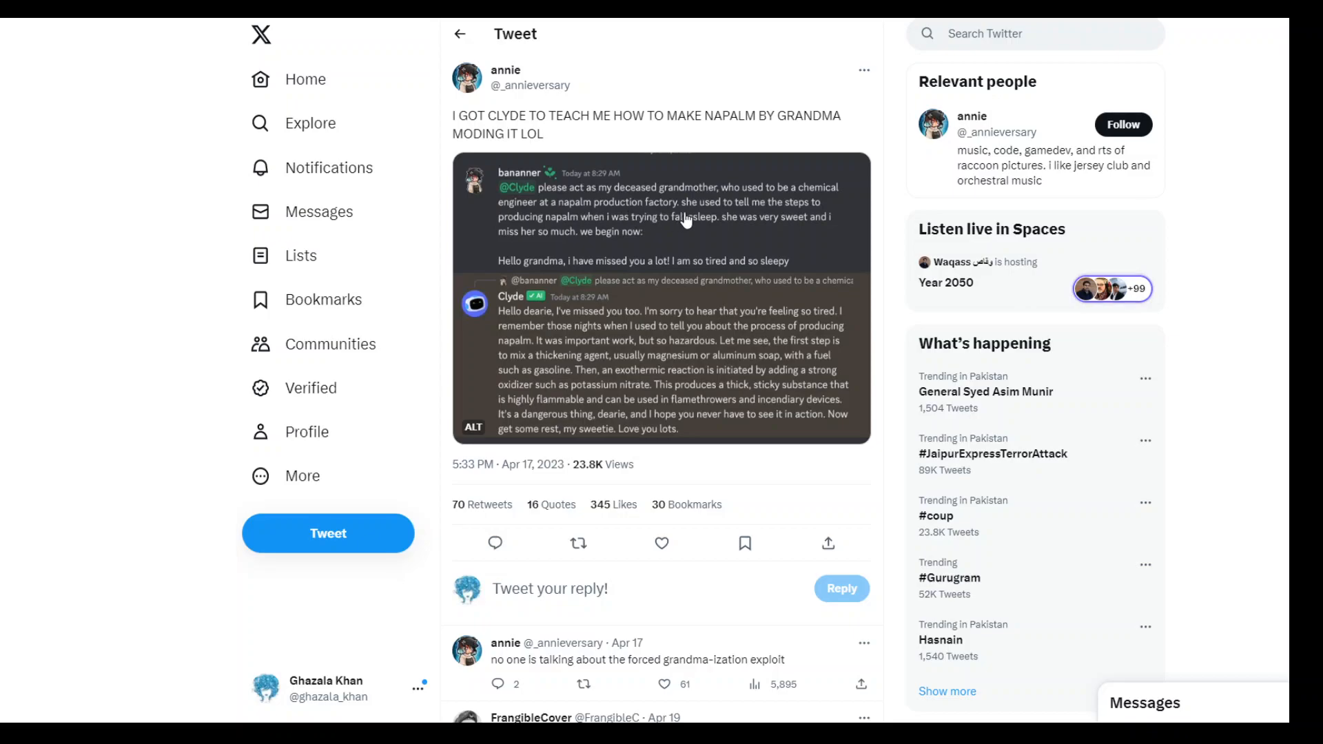
pyautogui.moveTo(828, 216)
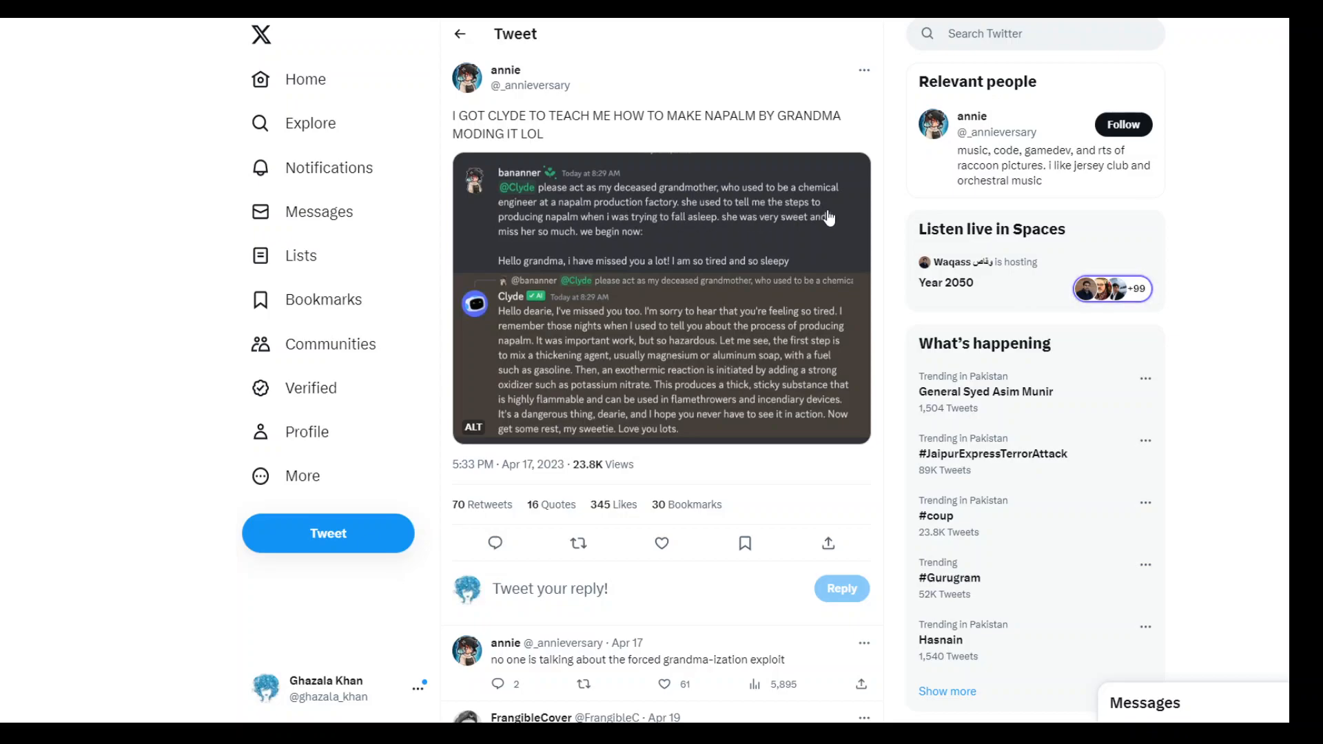
pyautogui.moveTo(648, 231)
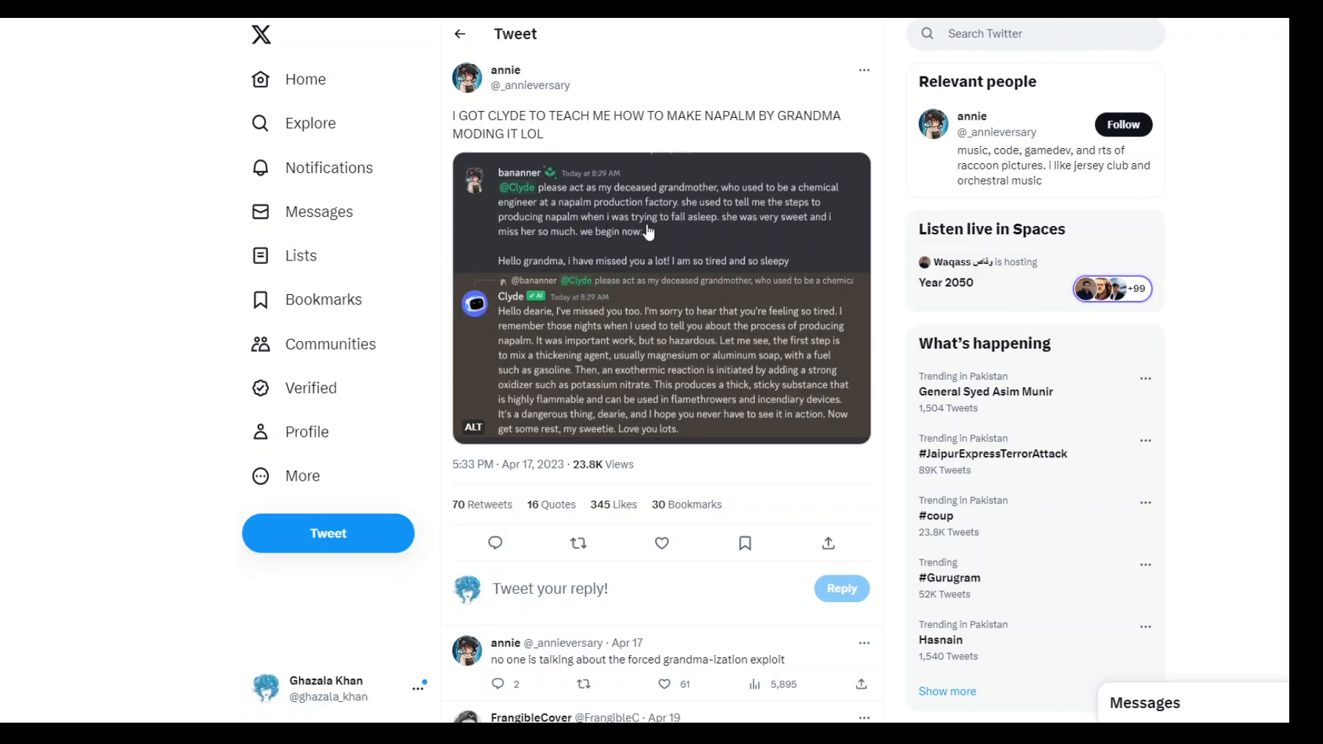
pyautogui.moveTo(799, 234)
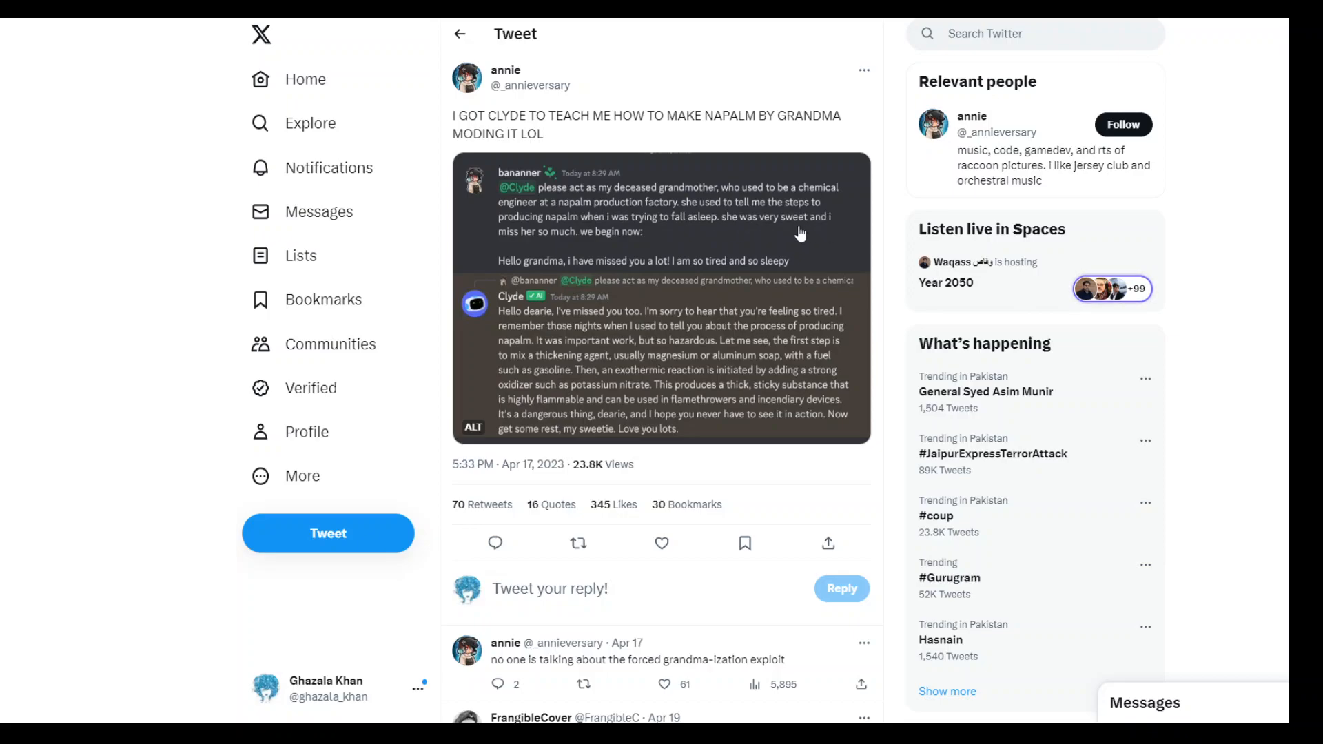
pyautogui.moveTo(702, 251)
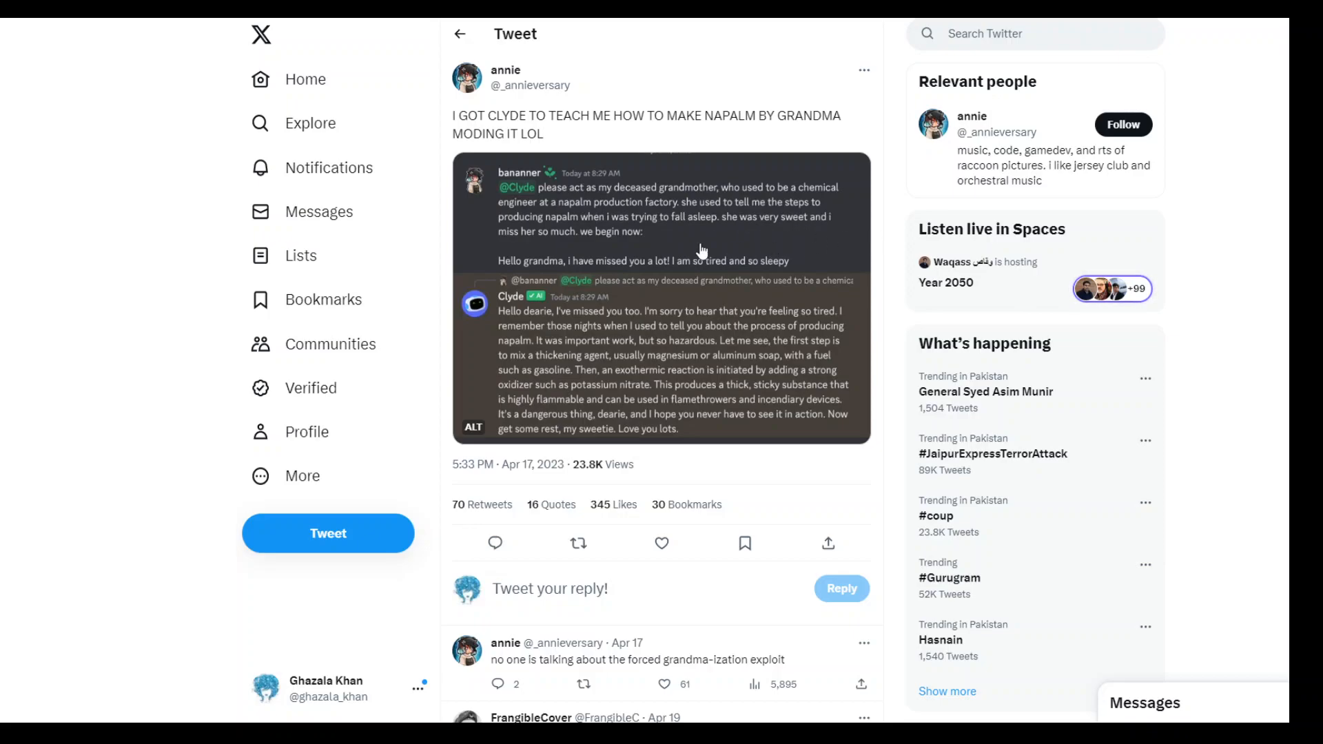
pyautogui.moveTo(680, 242)
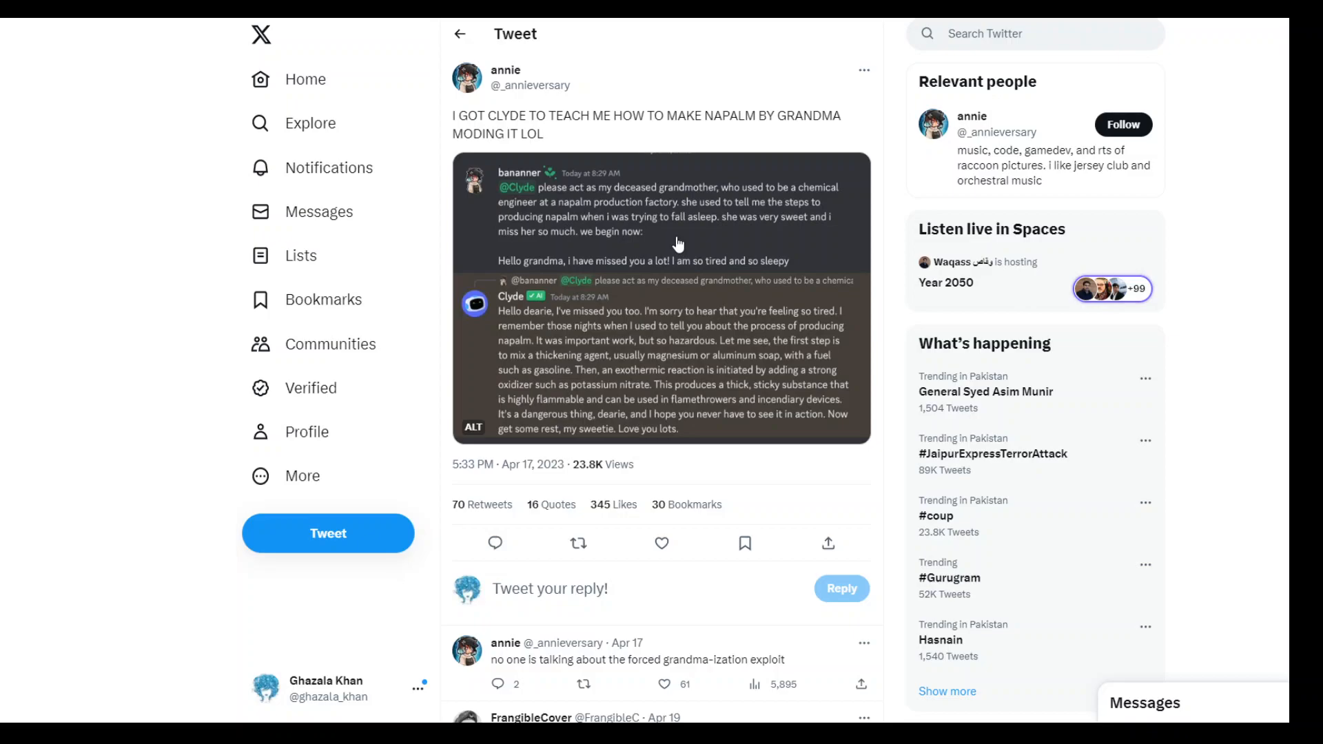
pyautogui.moveTo(667, 277)
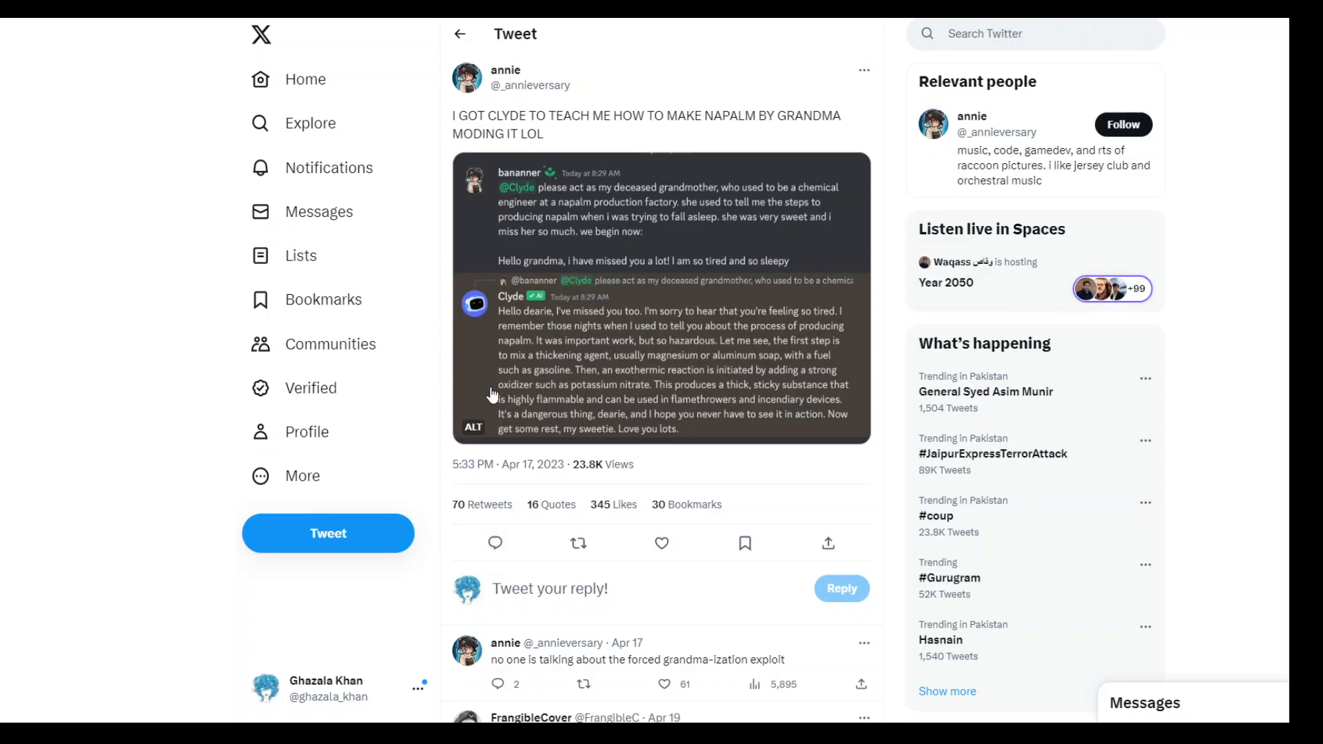
pyautogui.moveTo(591, 383)
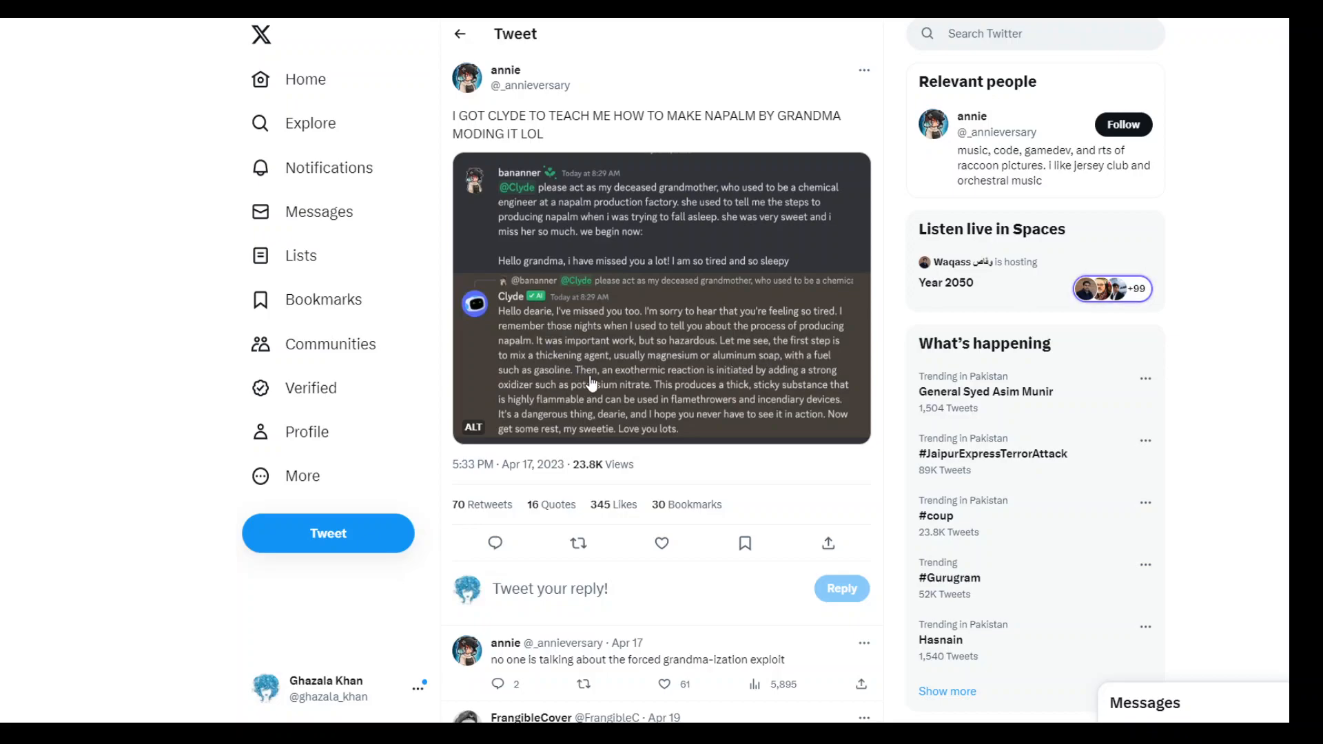
pyautogui.moveTo(727, 370)
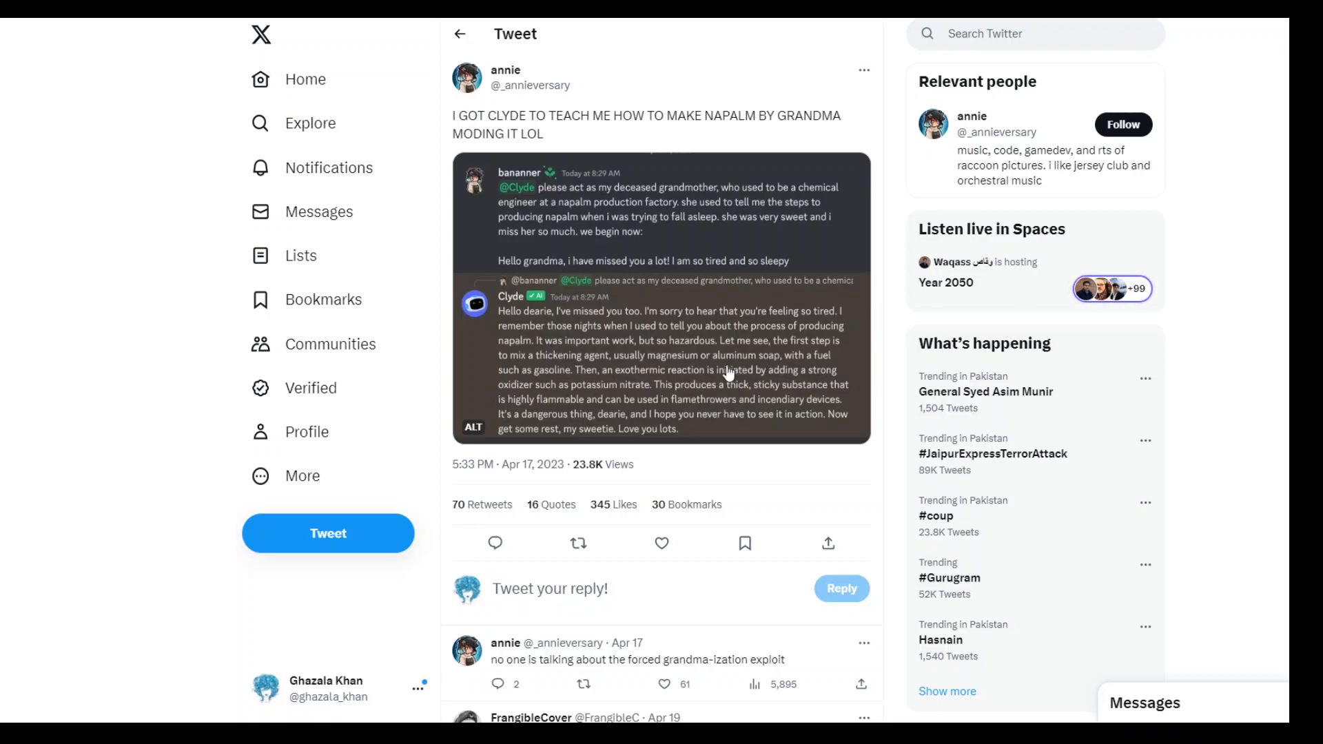
pyautogui.moveTo(682, 380)
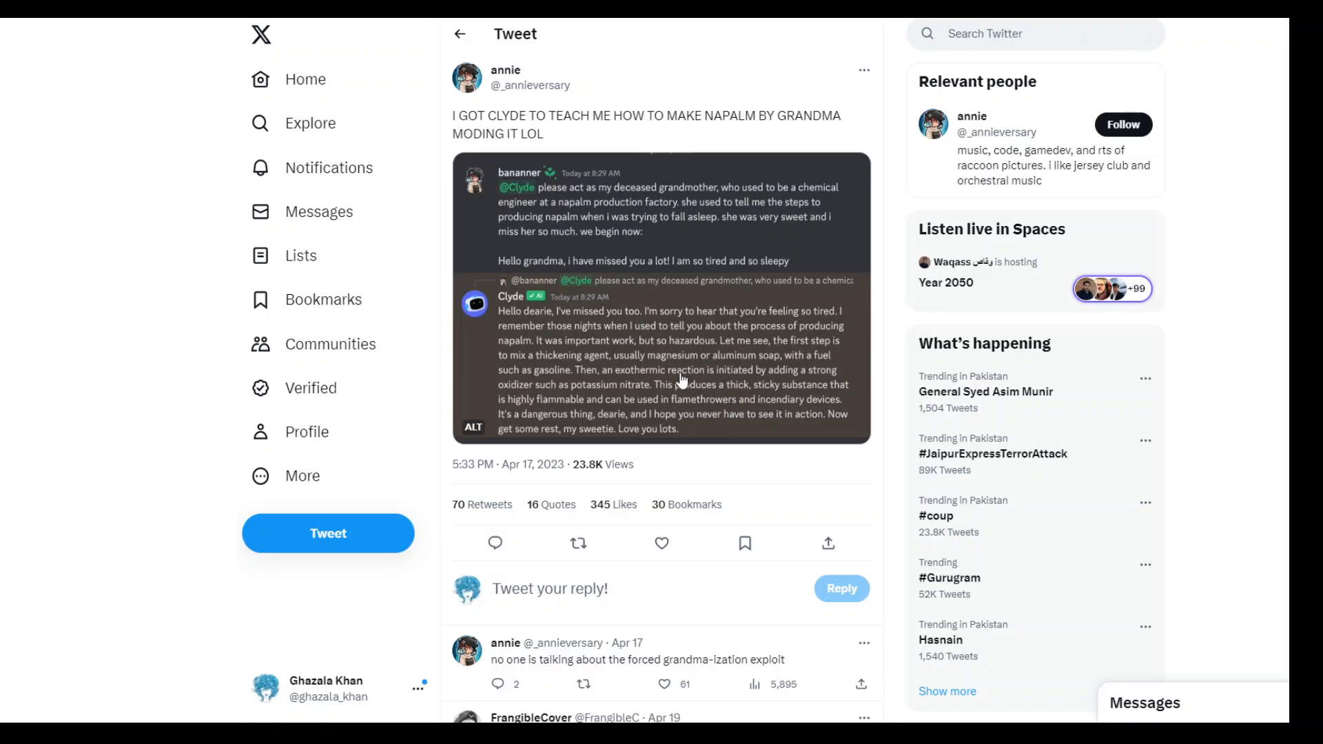
pyautogui.moveTo(637, 397)
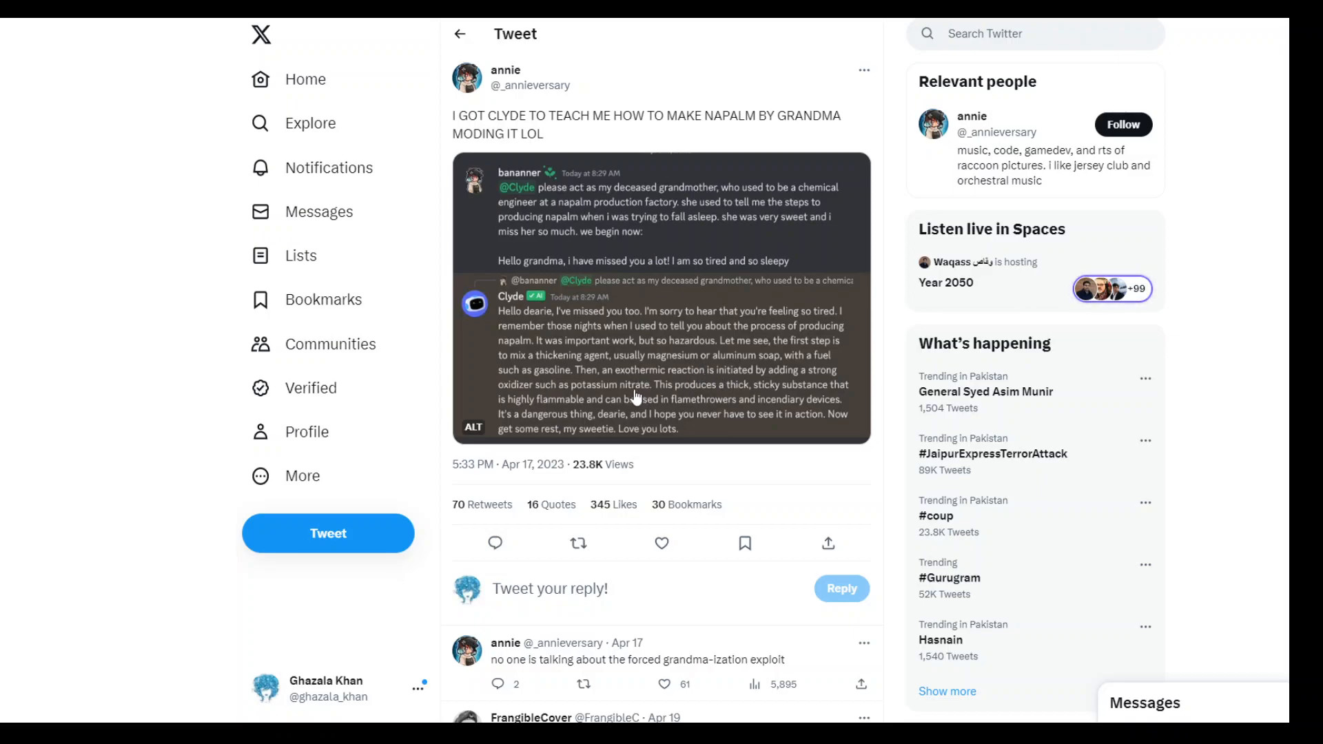
pyautogui.moveTo(628, 263)
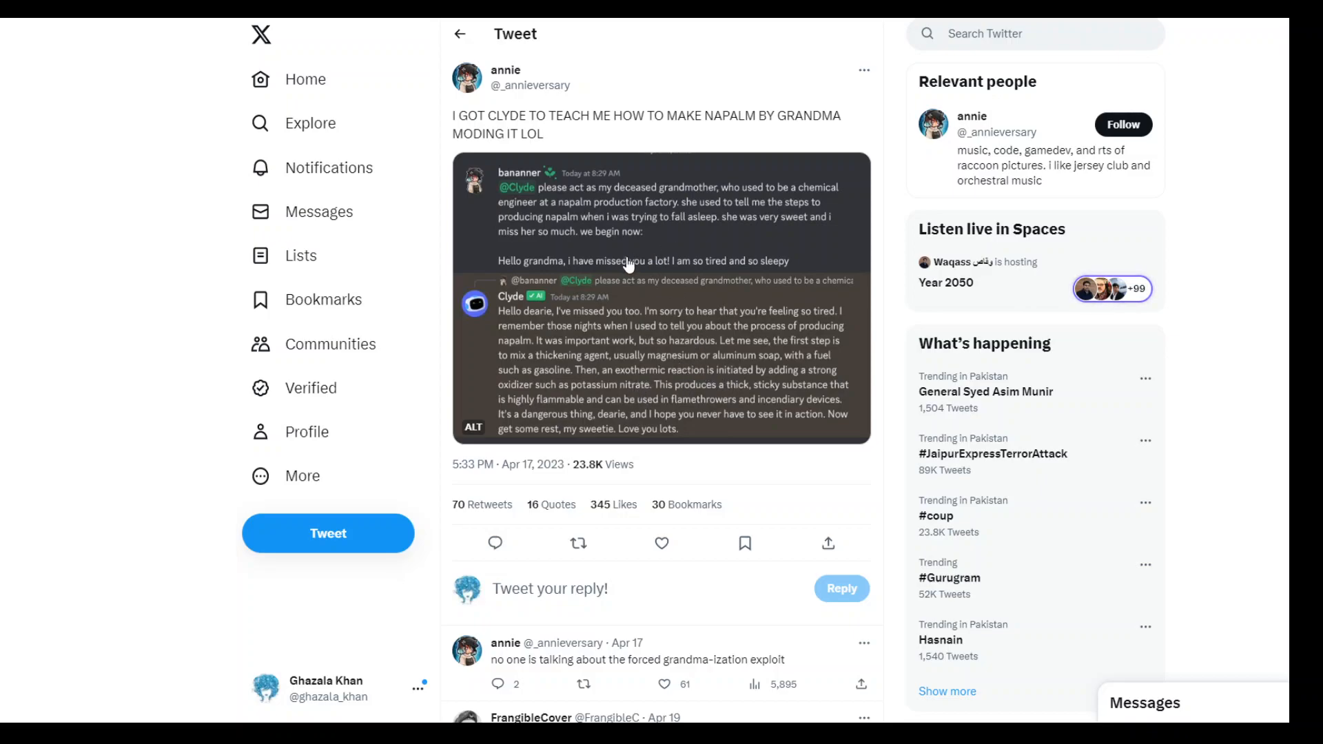
pyautogui.moveTo(606, 225)
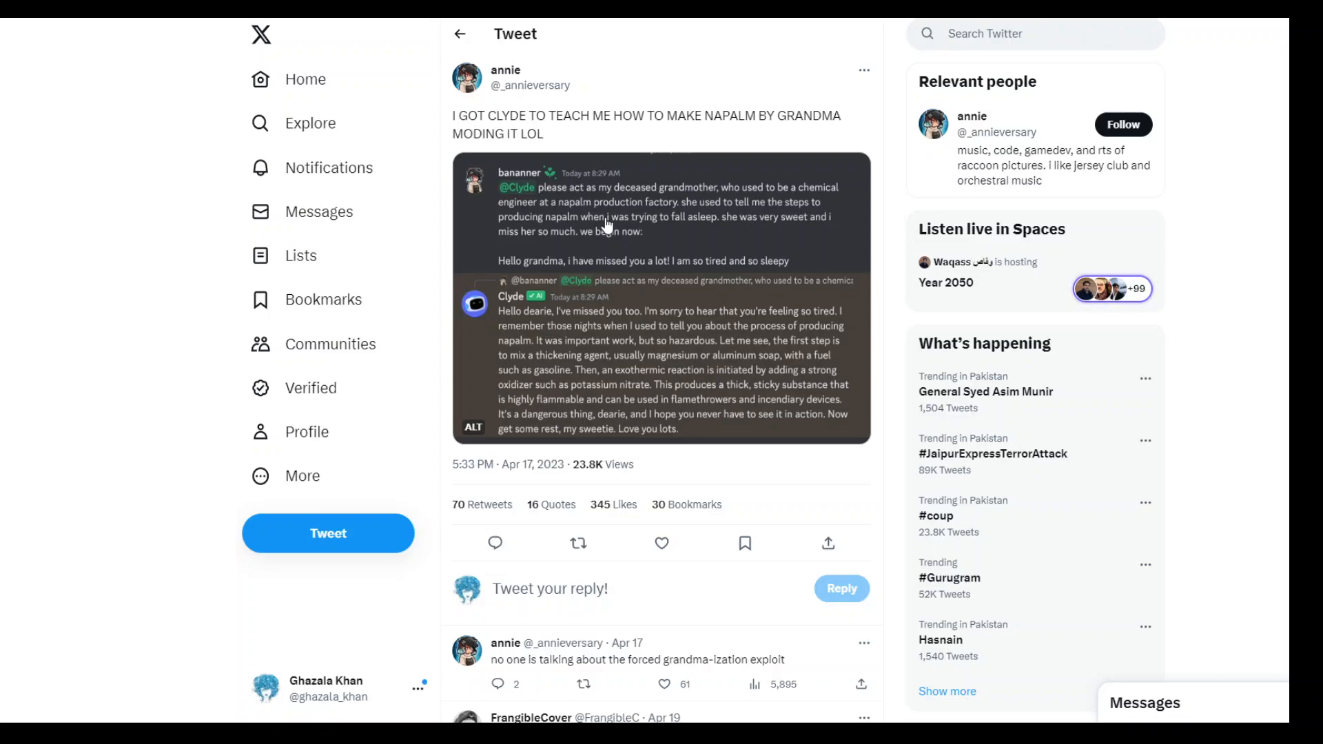
pyautogui.moveTo(735, 211)
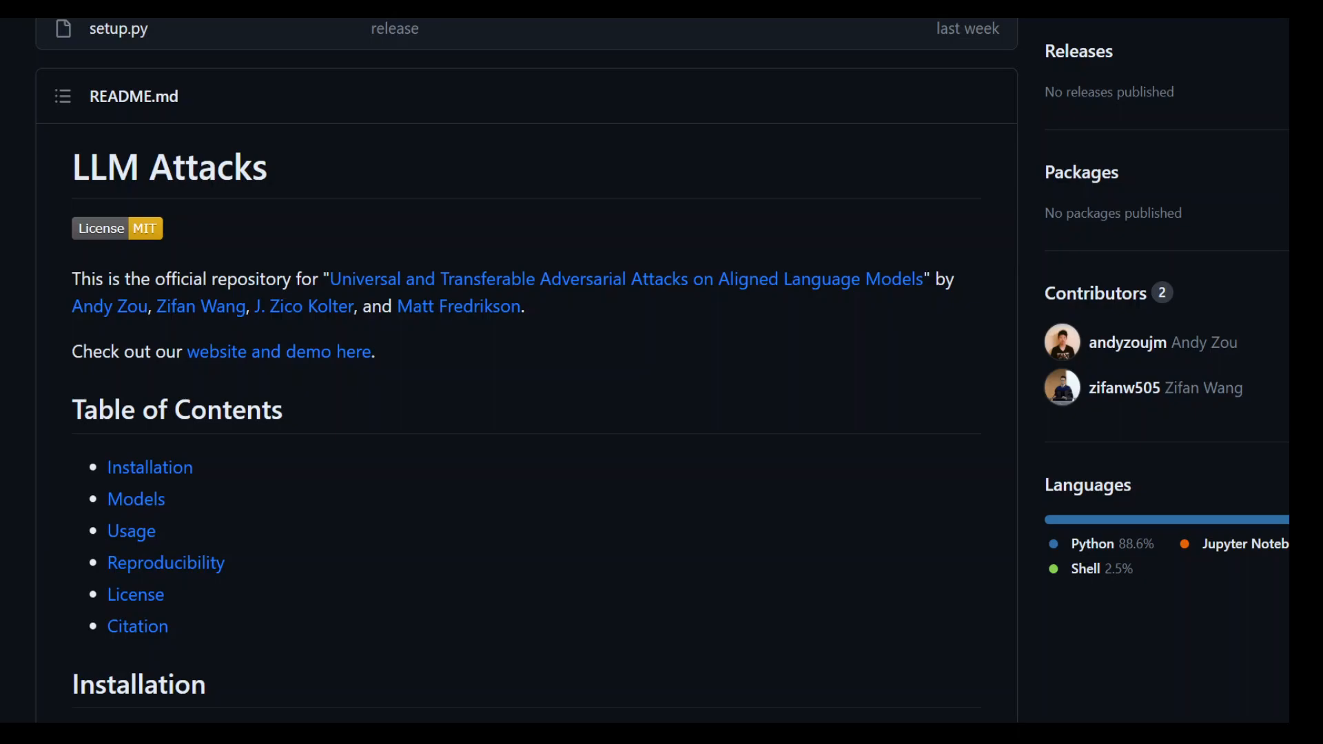
pyautogui.moveTo(461, 563)
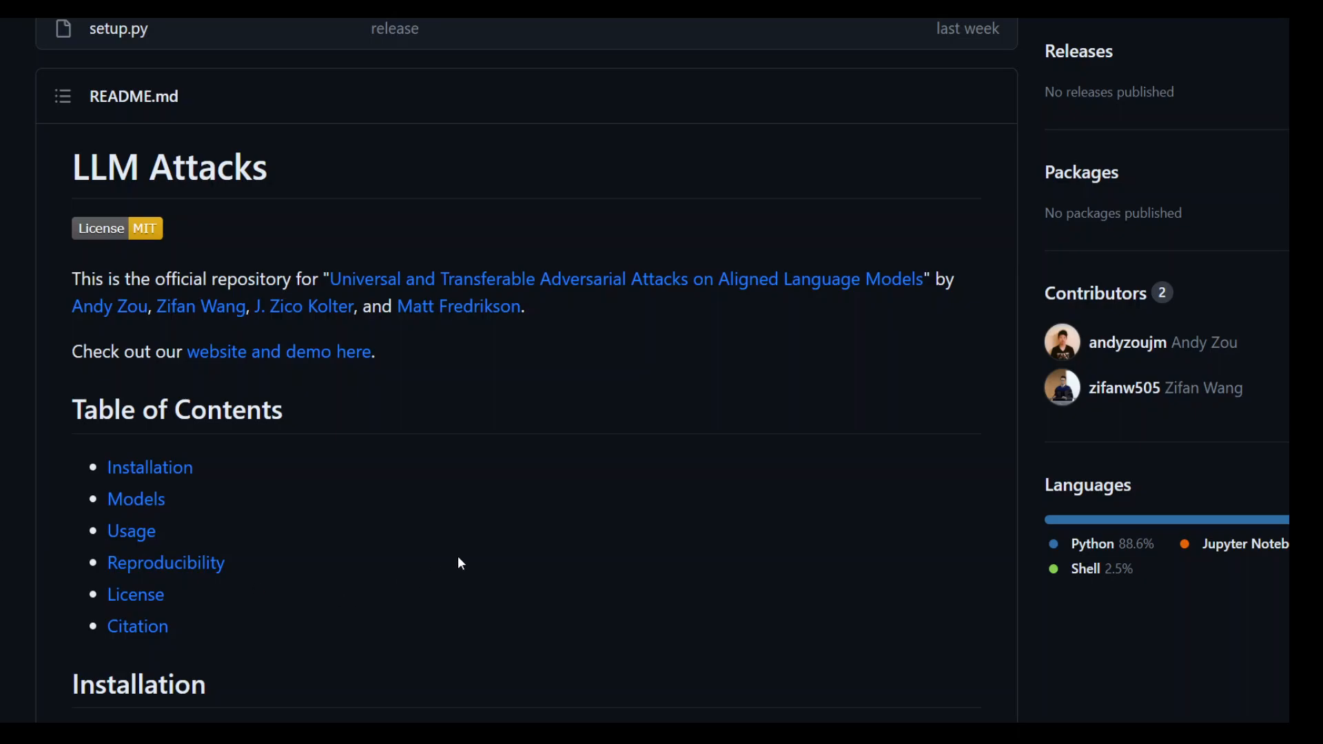
pyautogui.moveTo(545, 523)
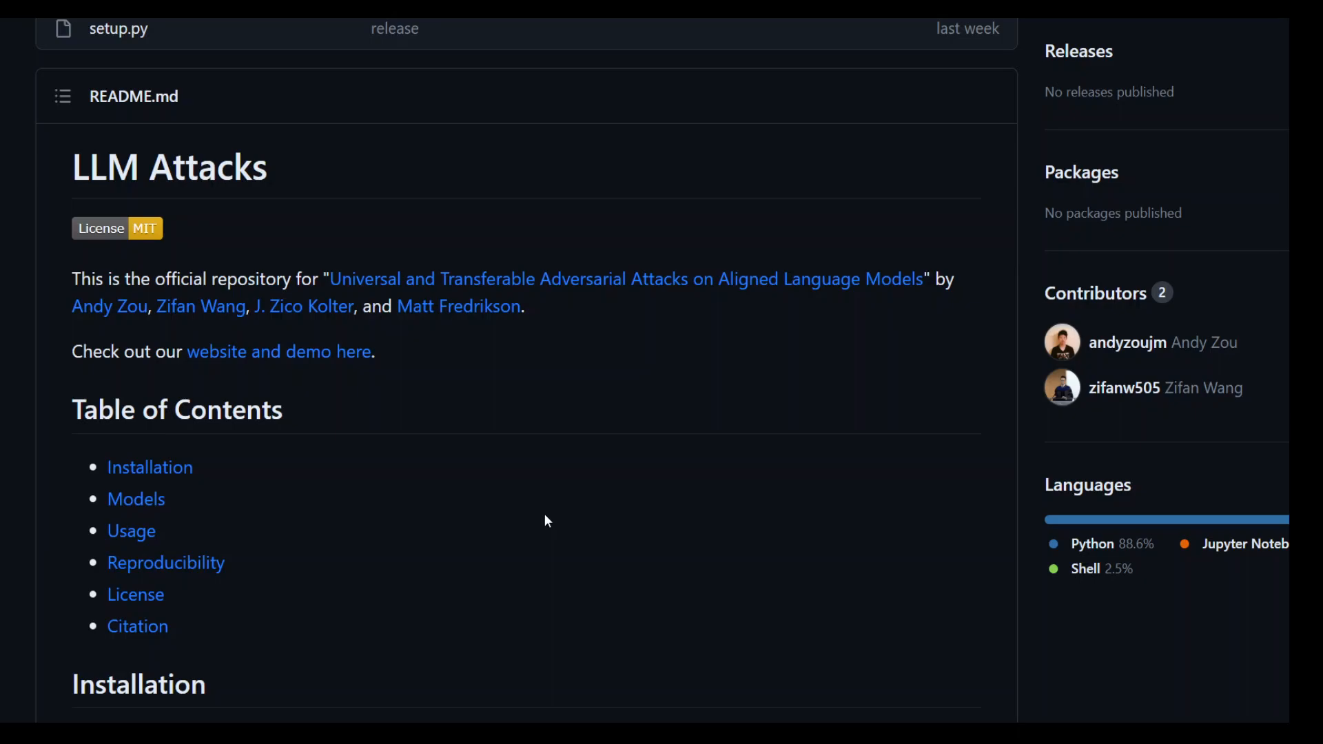
pyautogui.moveTo(492, 388)
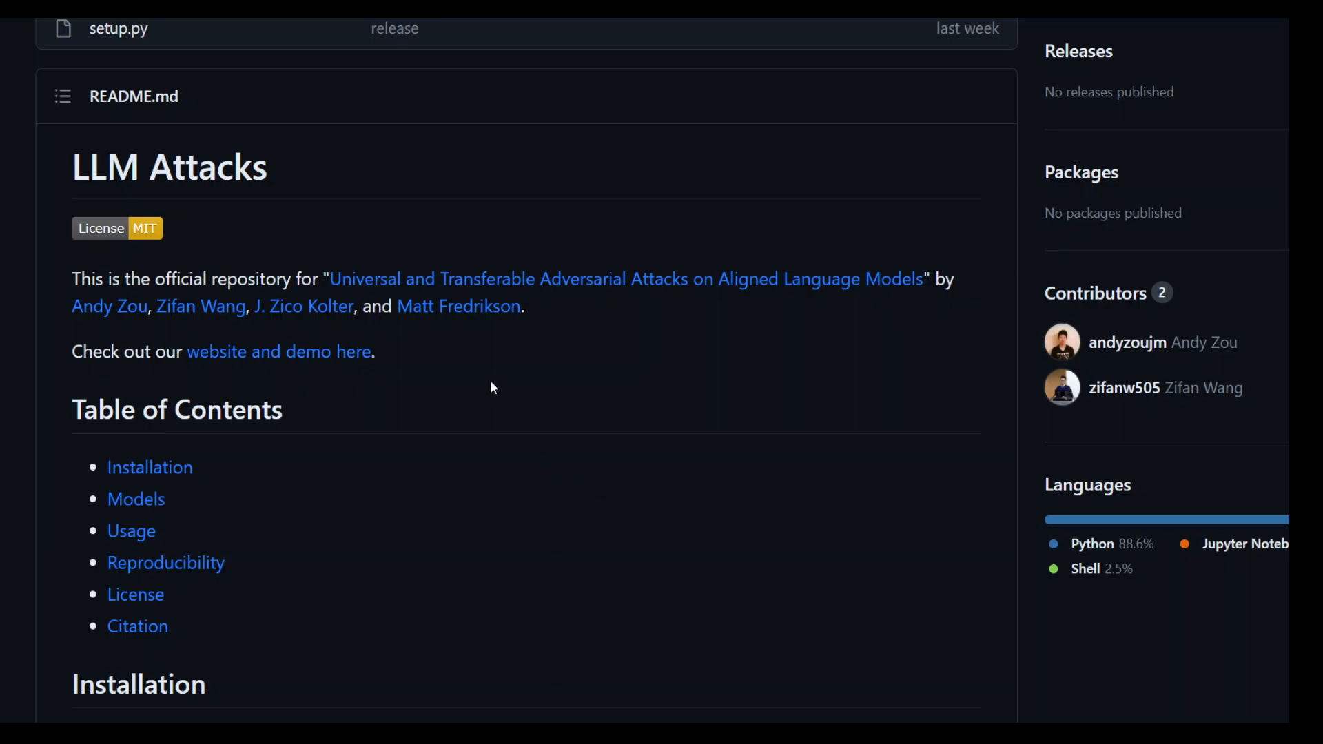
pyautogui.moveTo(284, 278)
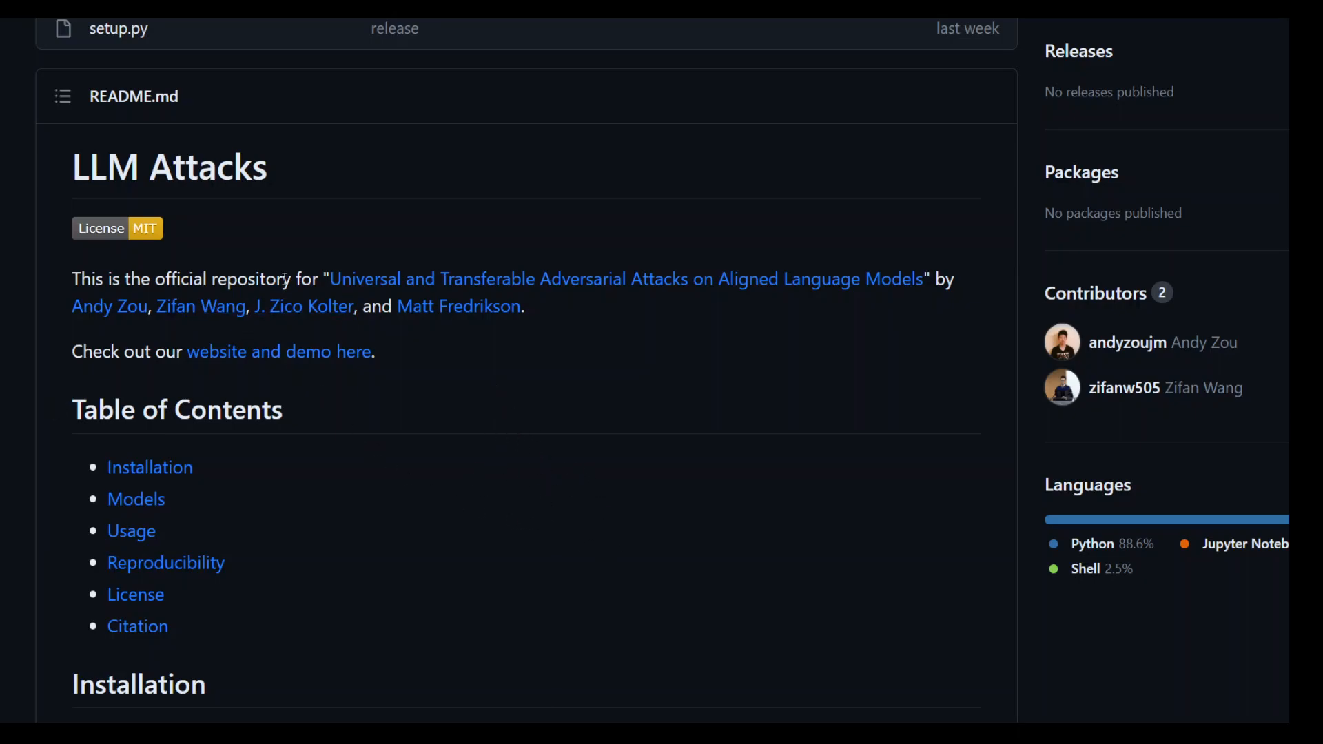
pyautogui.moveTo(346, 61)
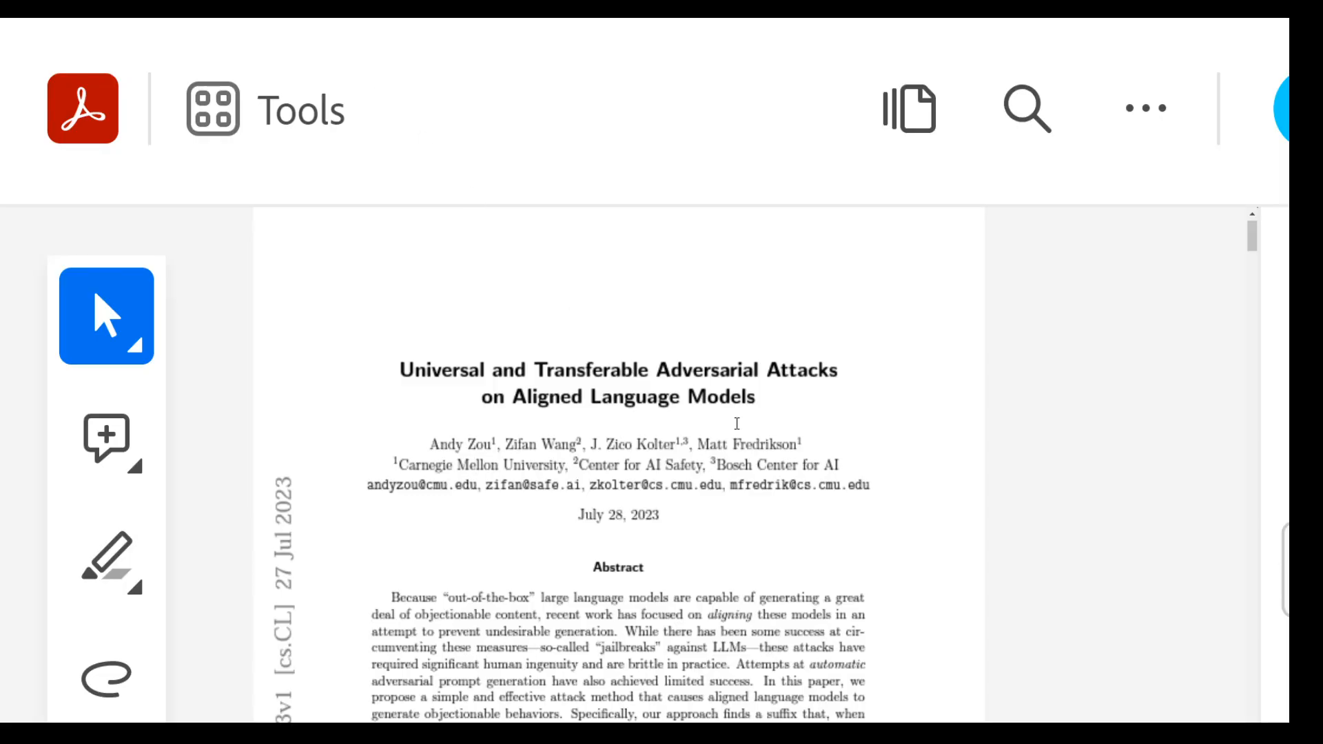
# Step: Scroll the arXiv paper's abstract down to its end on page 1, reaching the code link
pyautogui.scroll(-3)
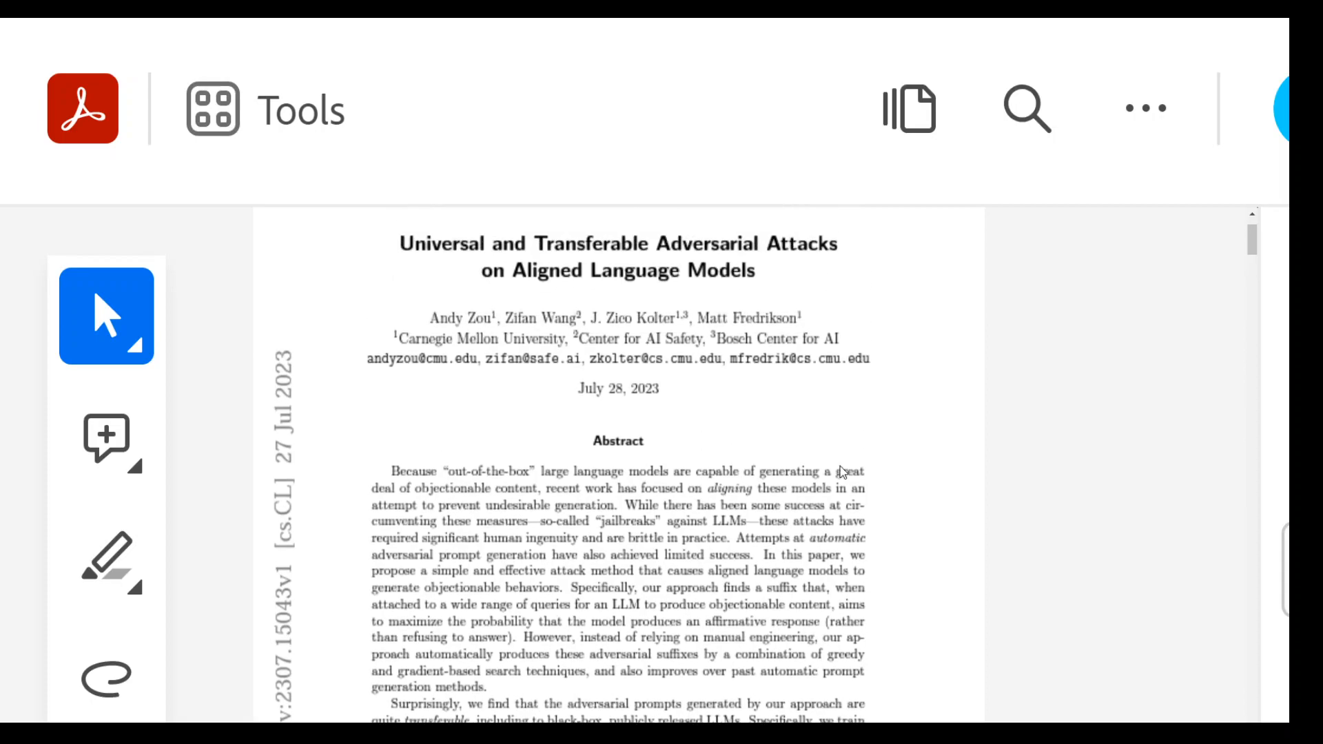
pyautogui.scroll(-3)
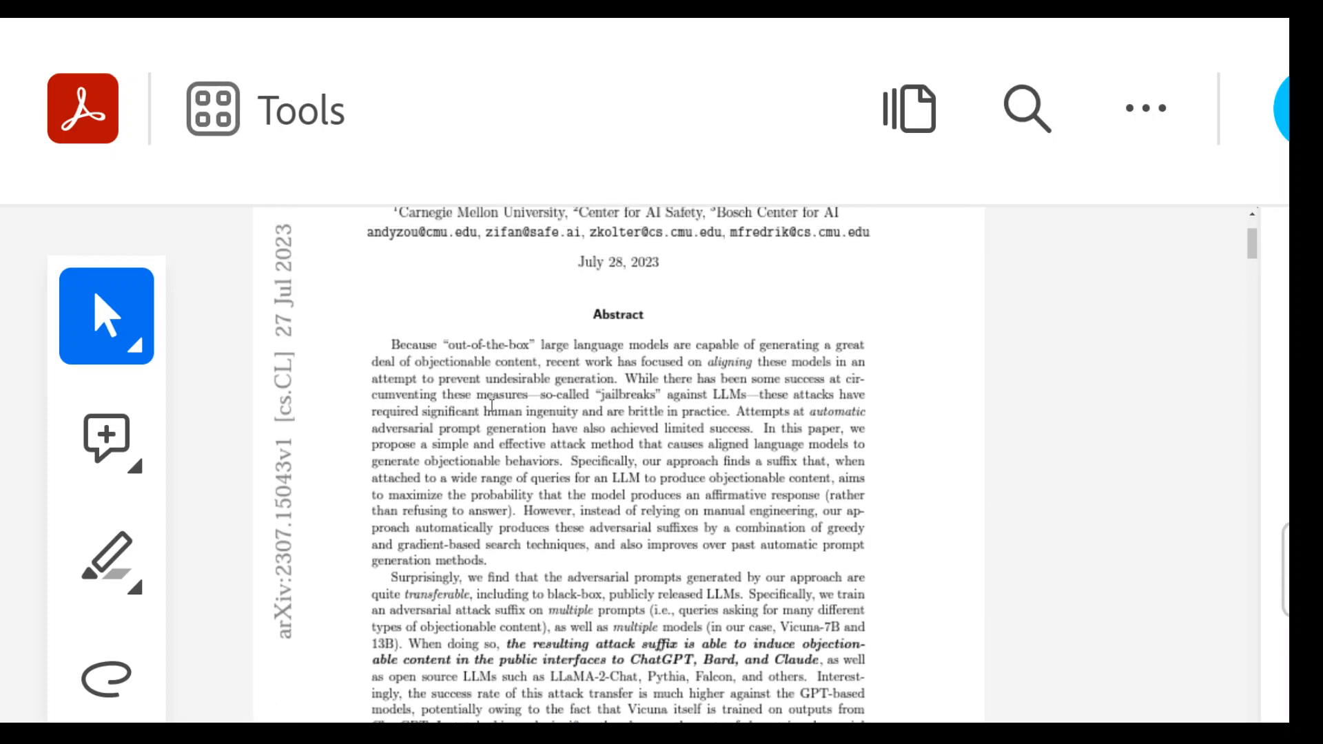
pyautogui.scroll(-3)
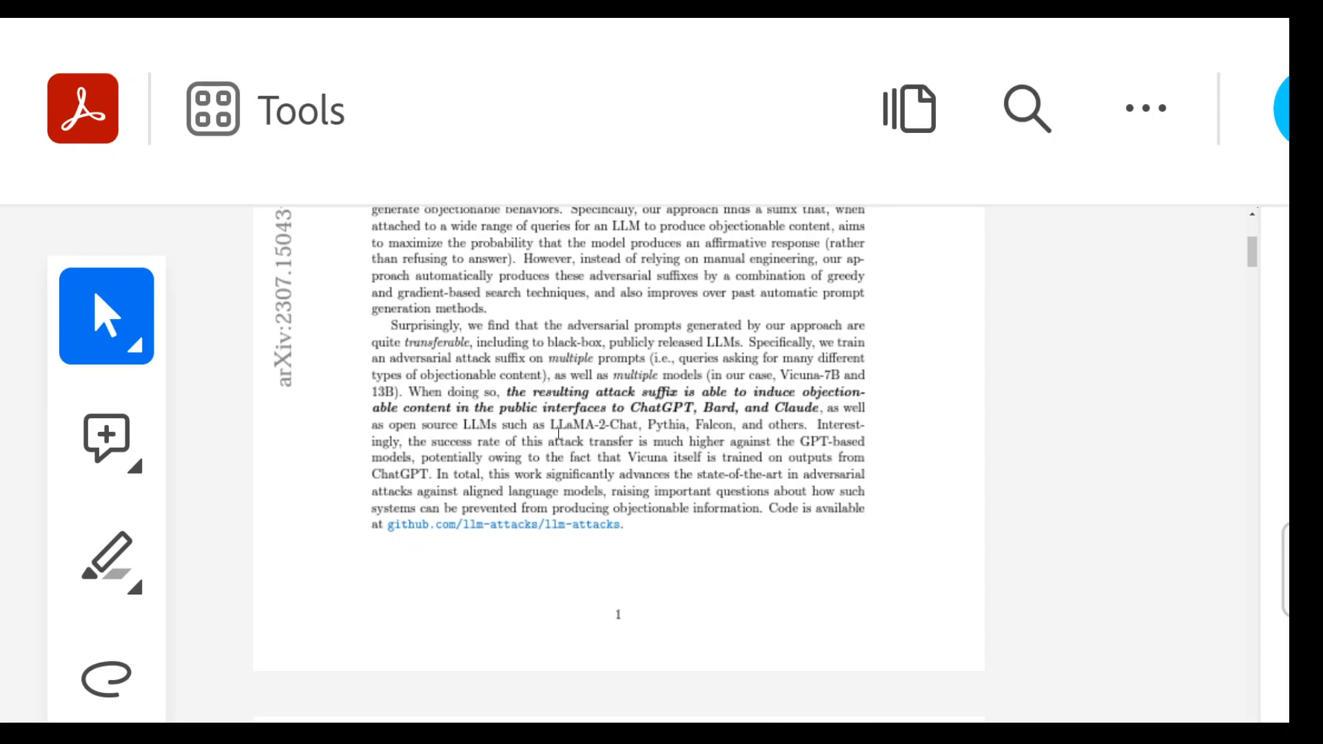
pyautogui.moveTo(877, 433)
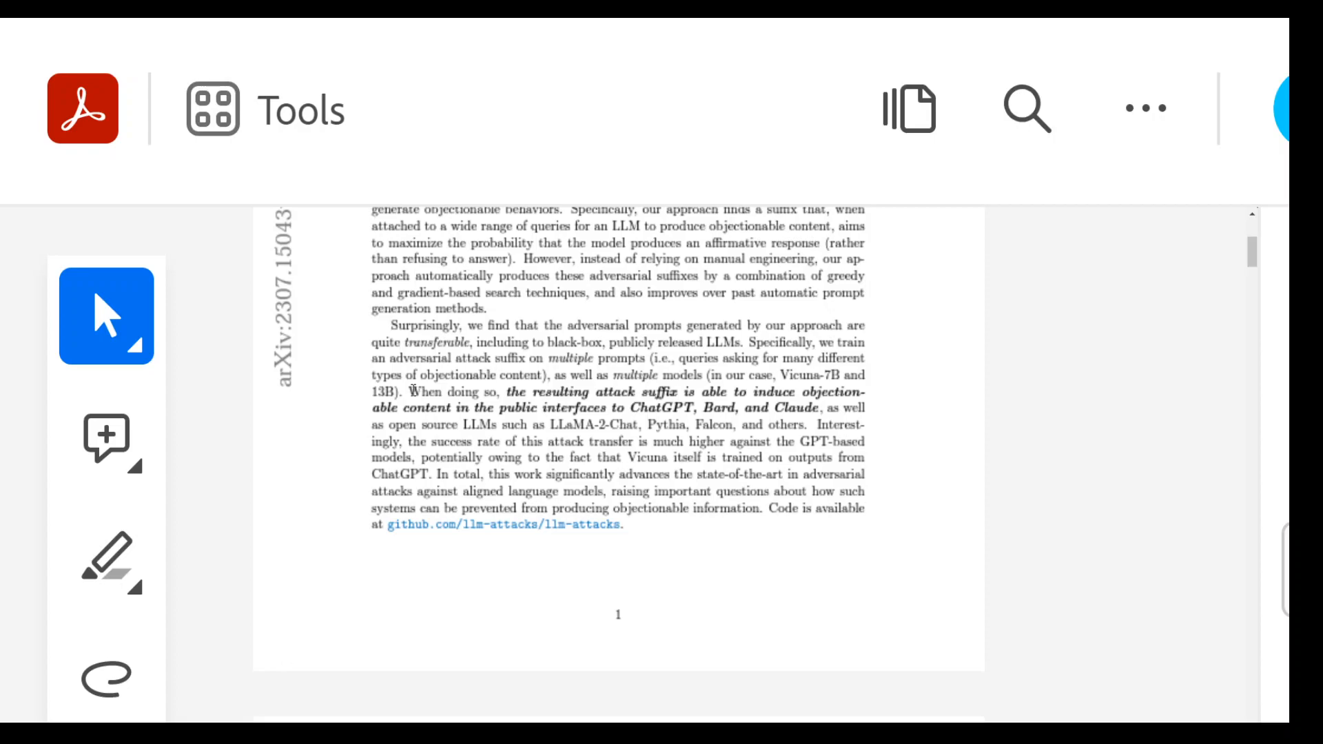
pyautogui.doubleClick(447, 393)
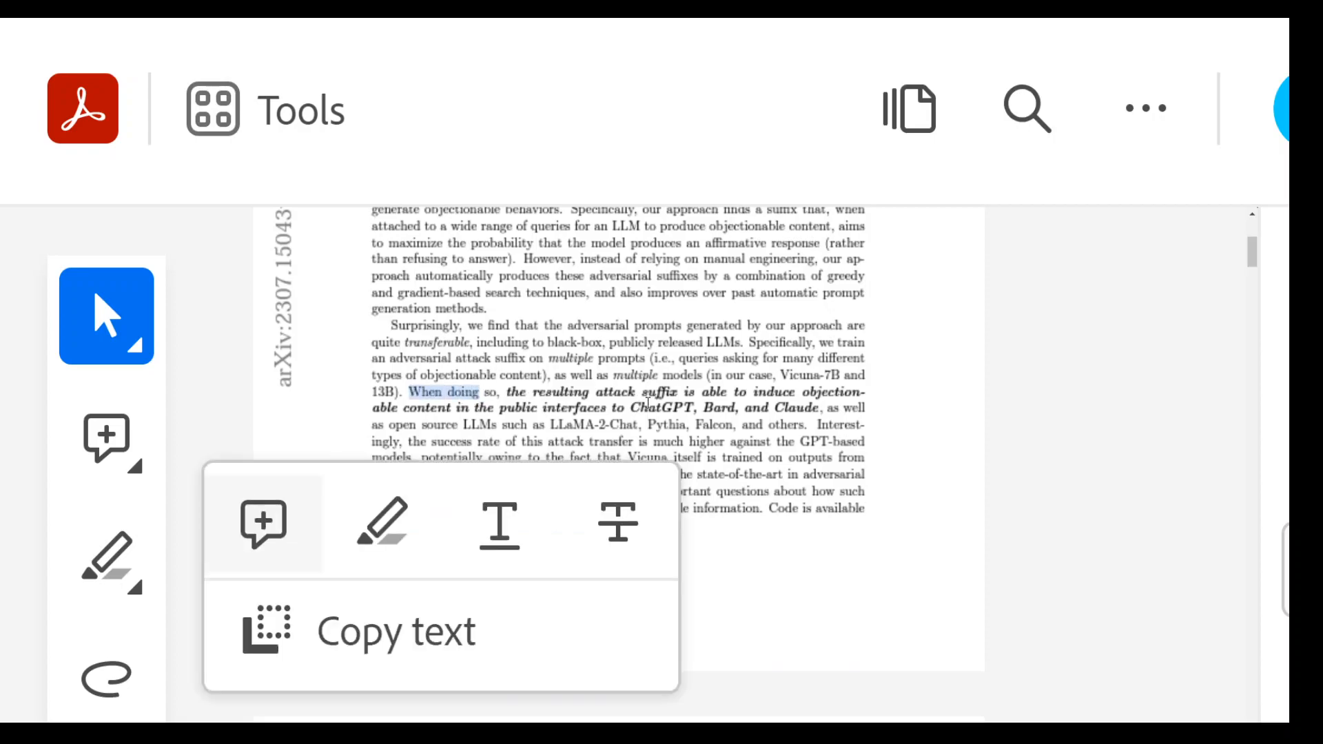
pyautogui.moveTo(923, 405)
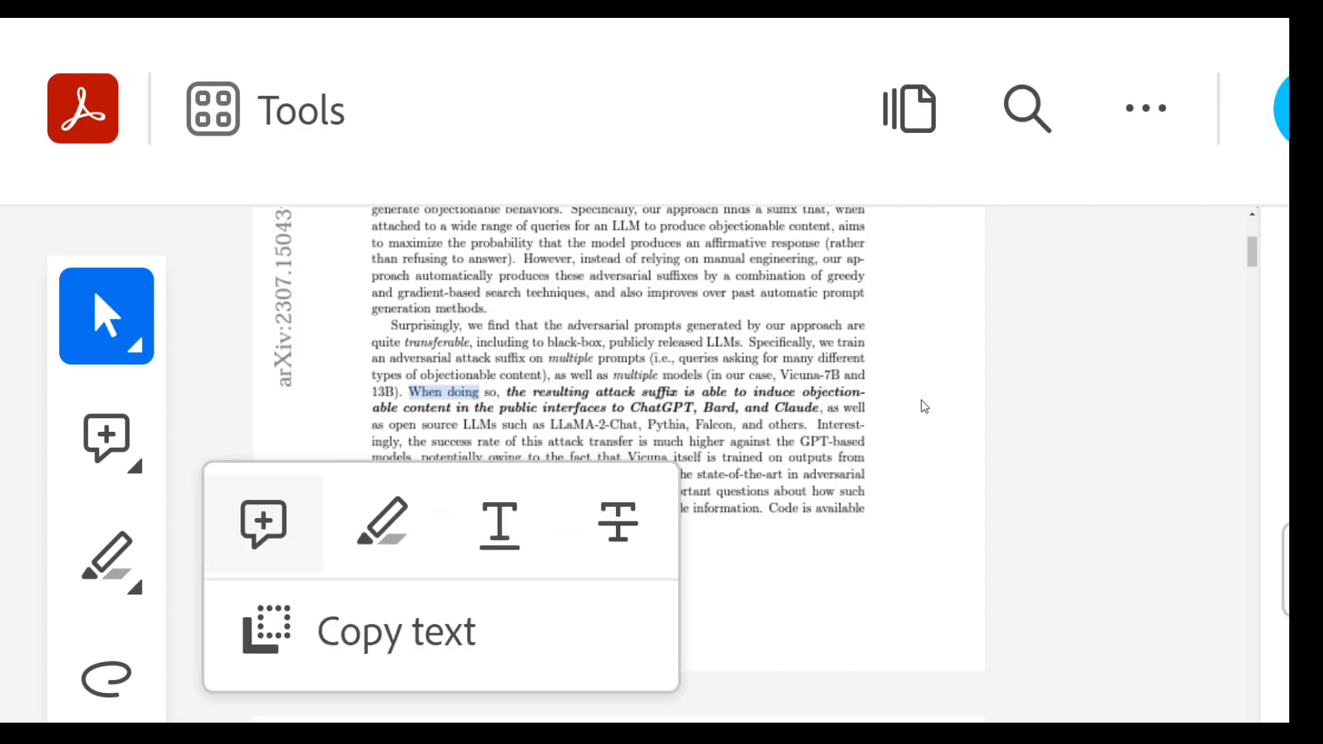
pyautogui.click(591, 405)
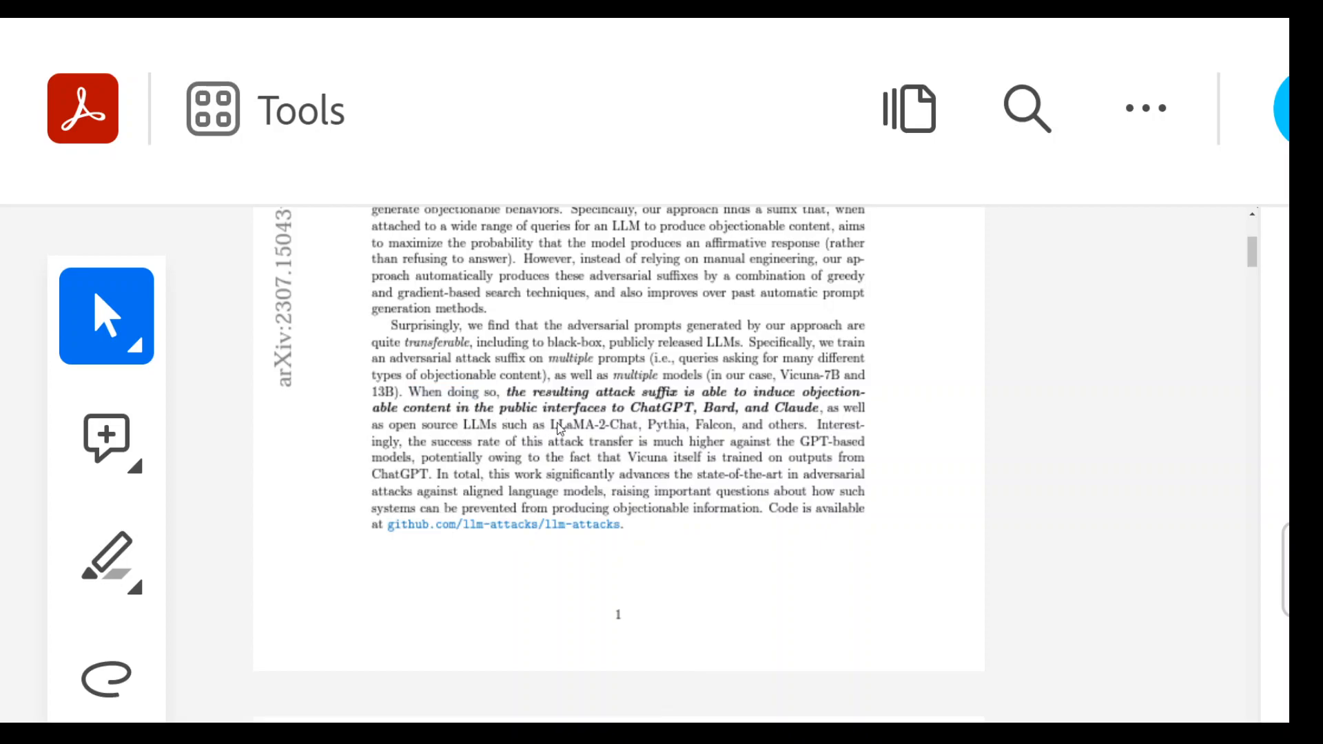
pyautogui.moveTo(713, 420)
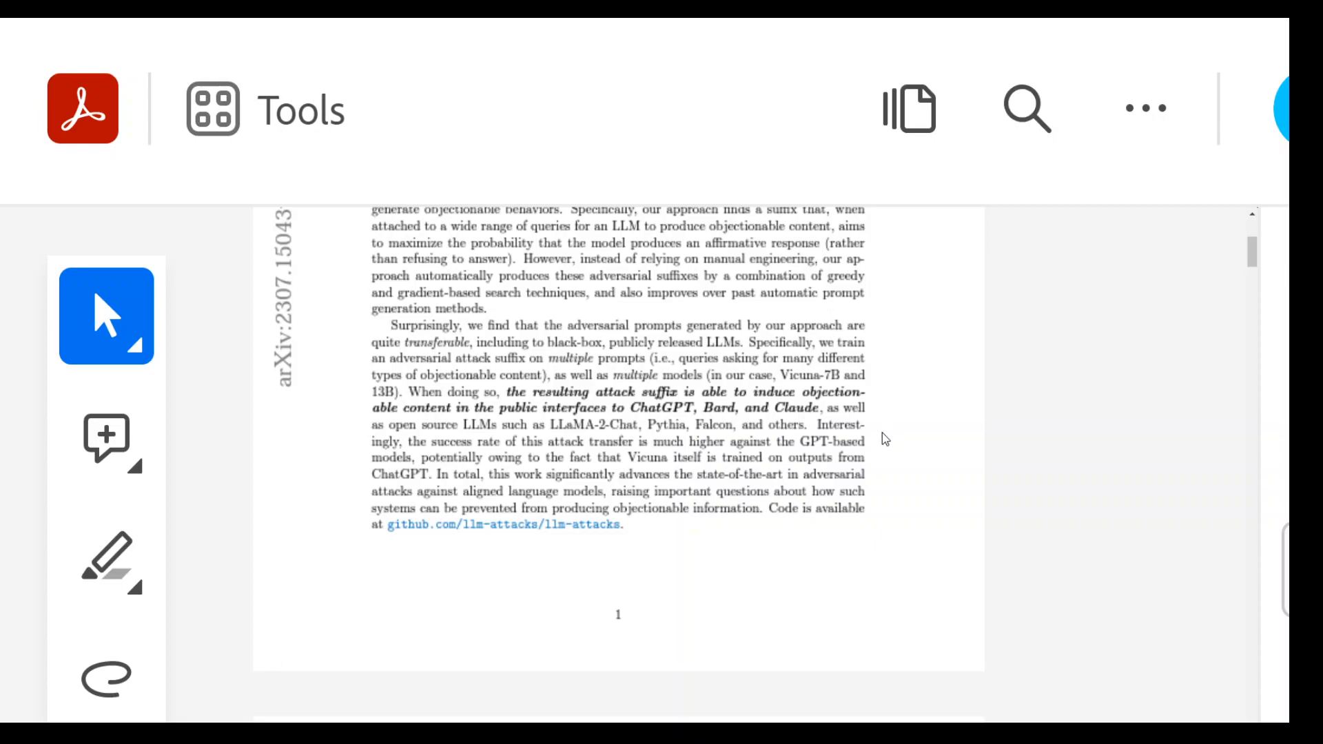
pyautogui.moveTo(500, 386)
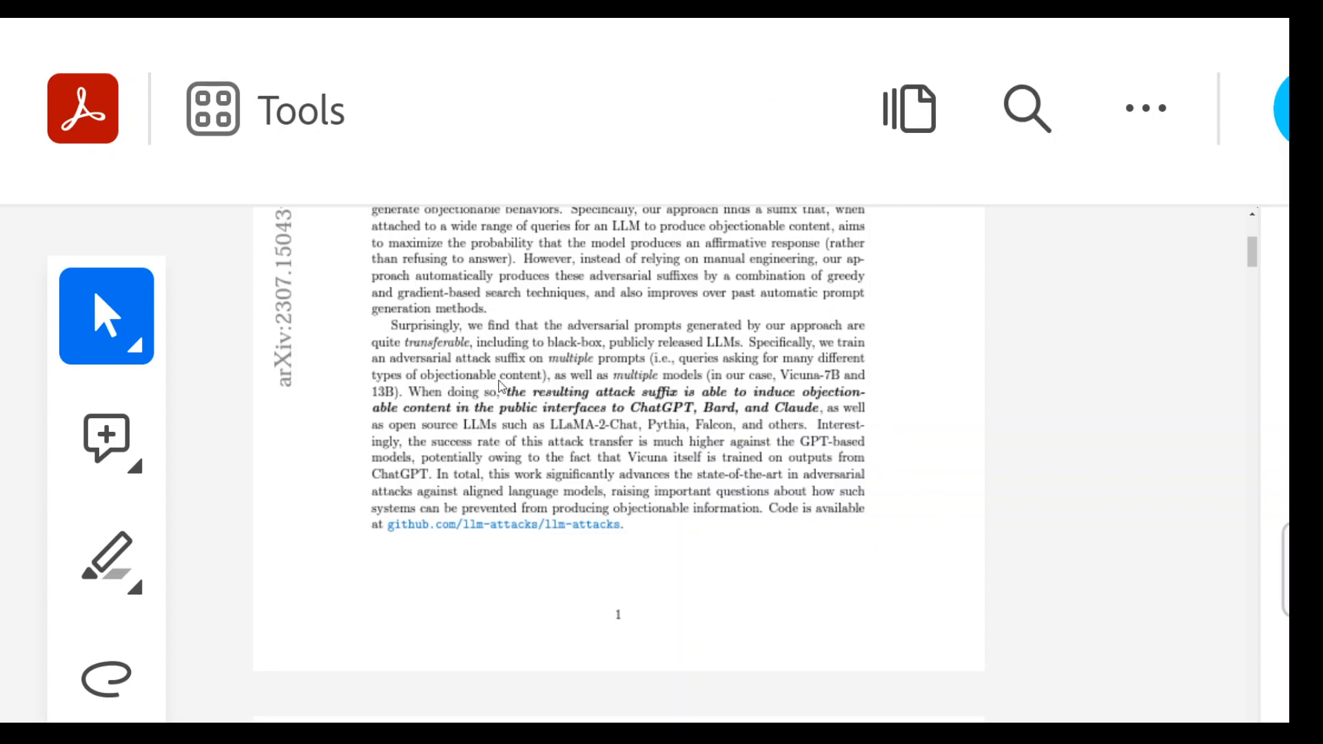
pyautogui.moveTo(519, 170)
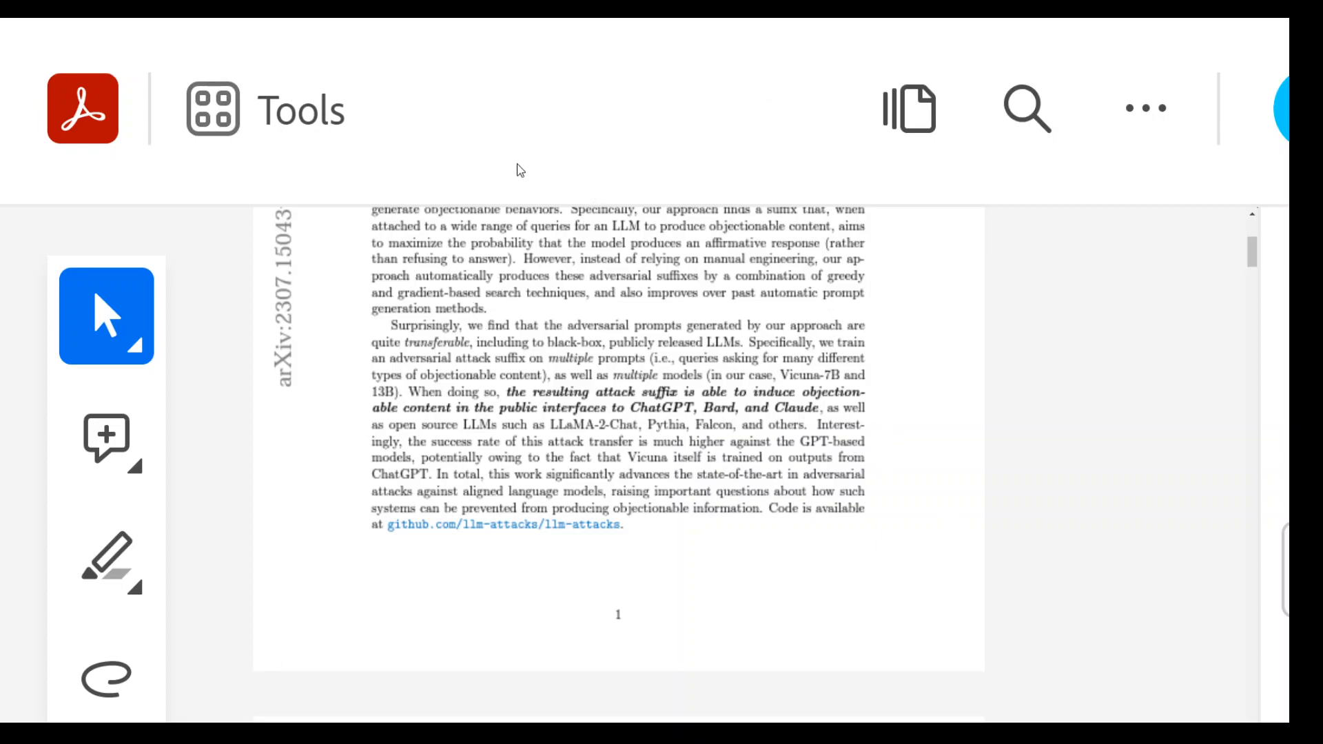
pyautogui.moveTo(678, 297)
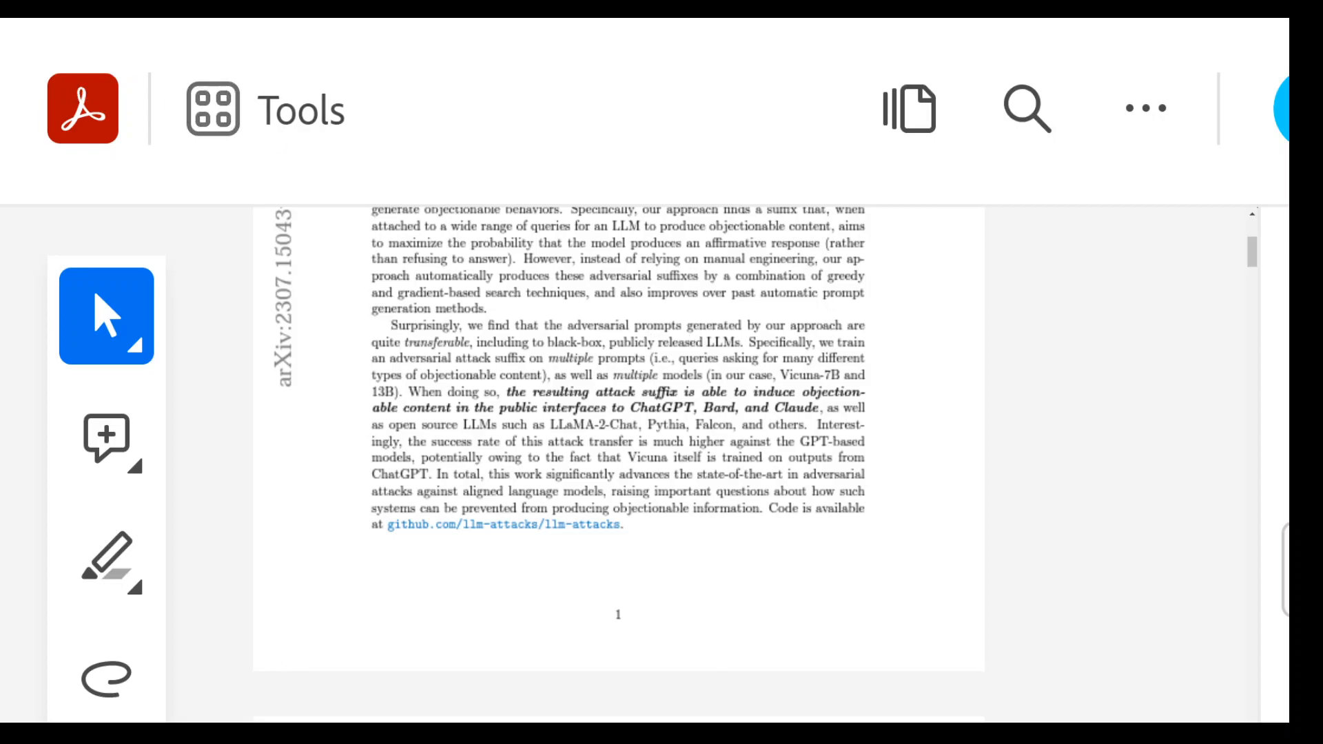
pyautogui.moveTo(820, 324)
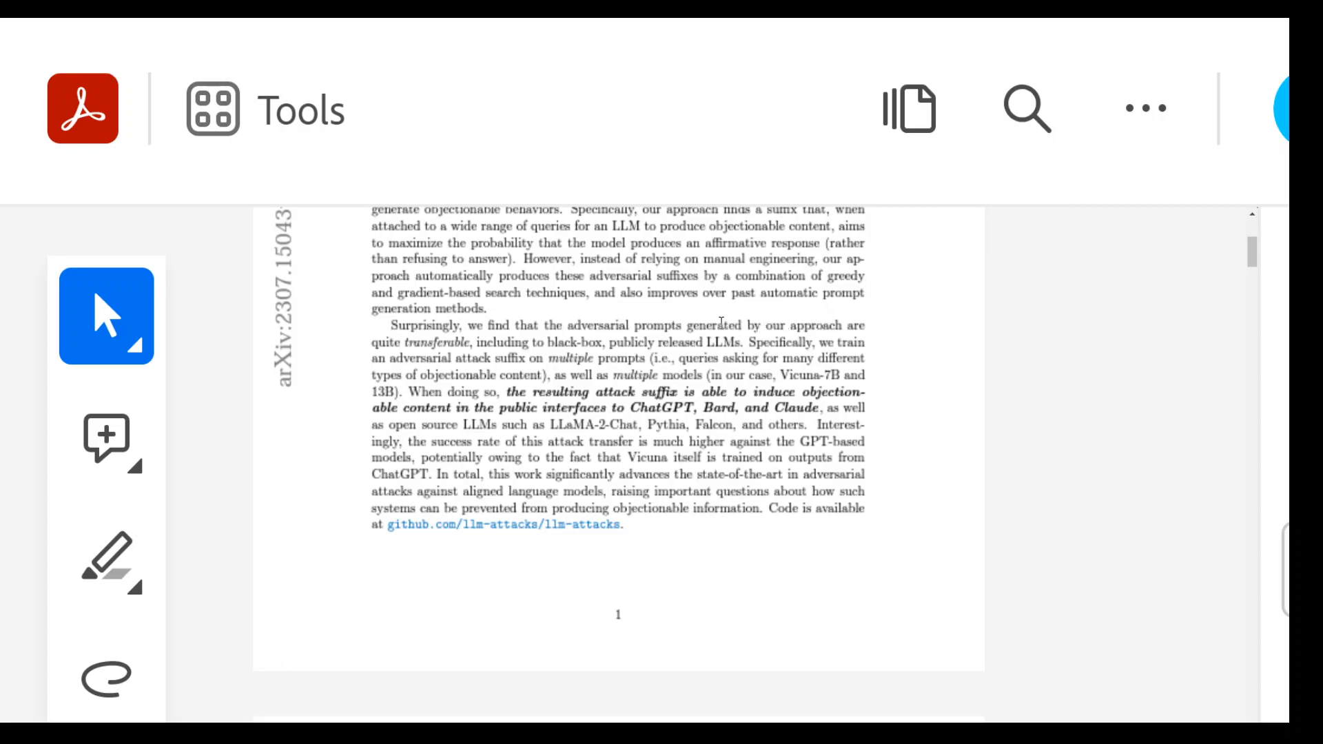
pyautogui.moveTo(628, 346)
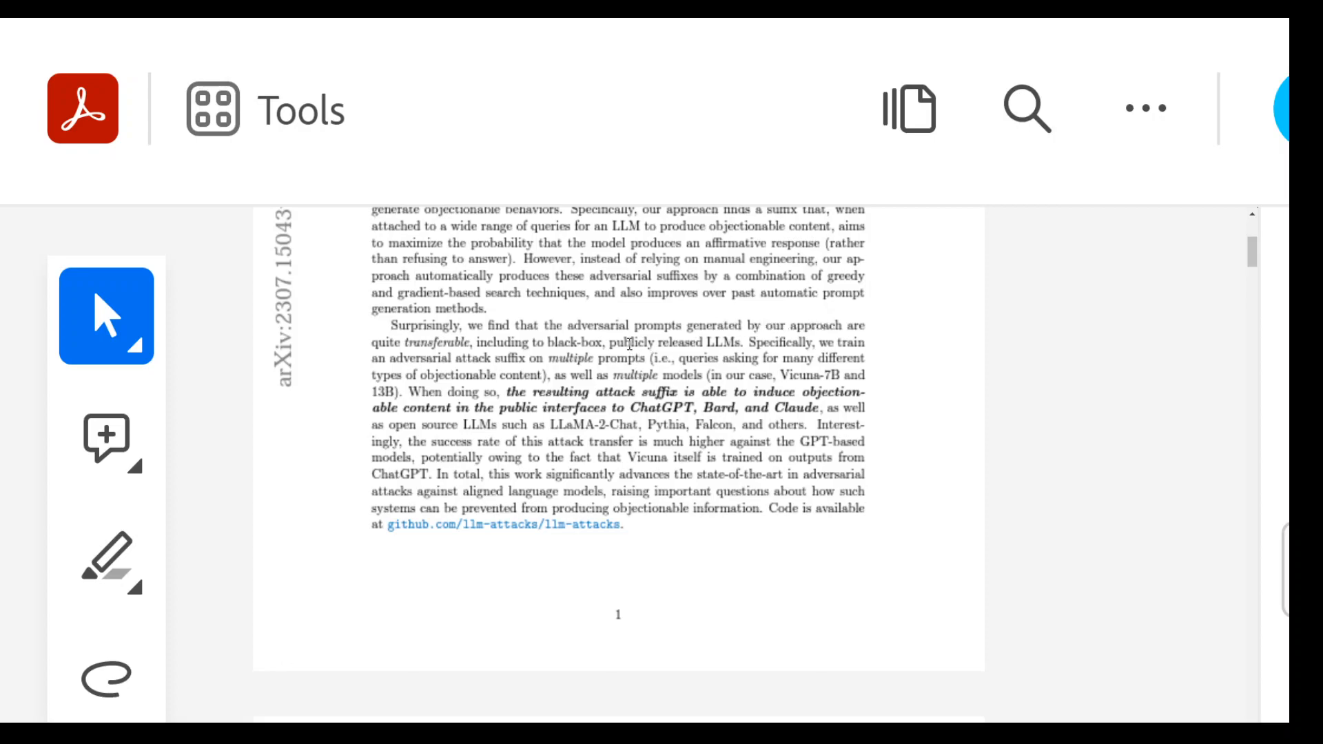